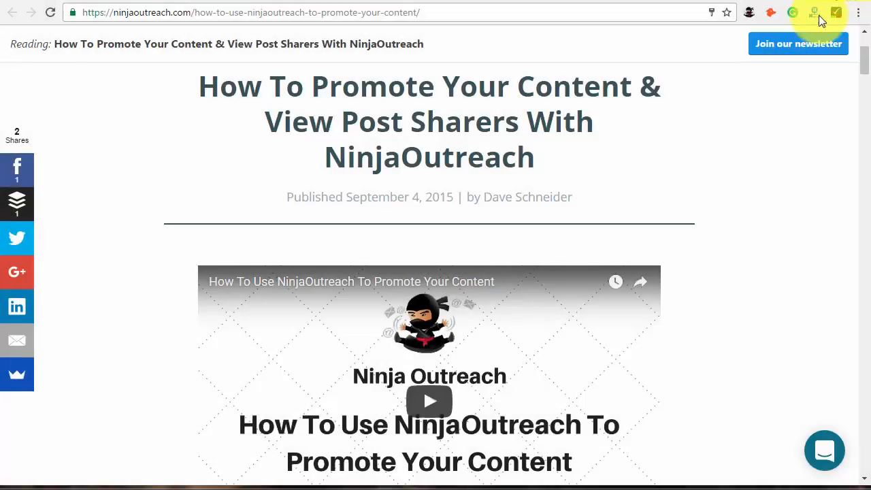
Scroll through the page and open the NinjaOutreach list dashboard
{"action": "scroll", "scroll_direction": "down", "scroll_amount": 3}
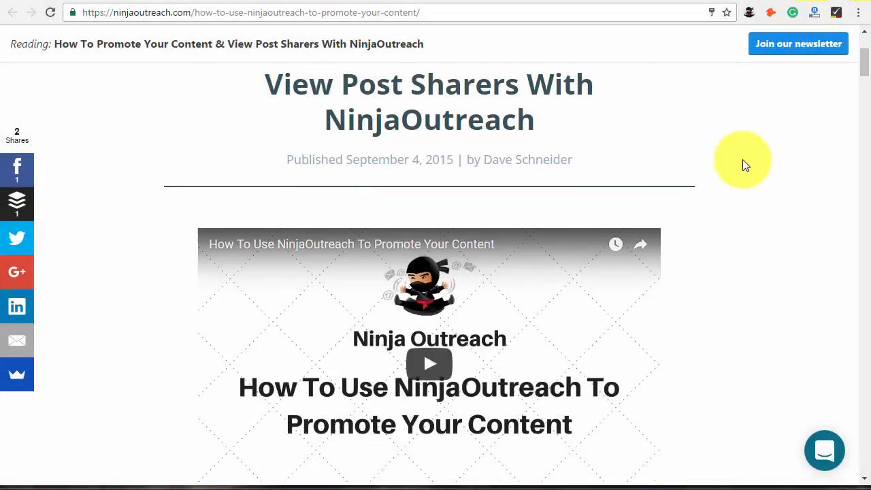
{"action": "scroll", "scroll_direction": "down", "scroll_amount": 3}
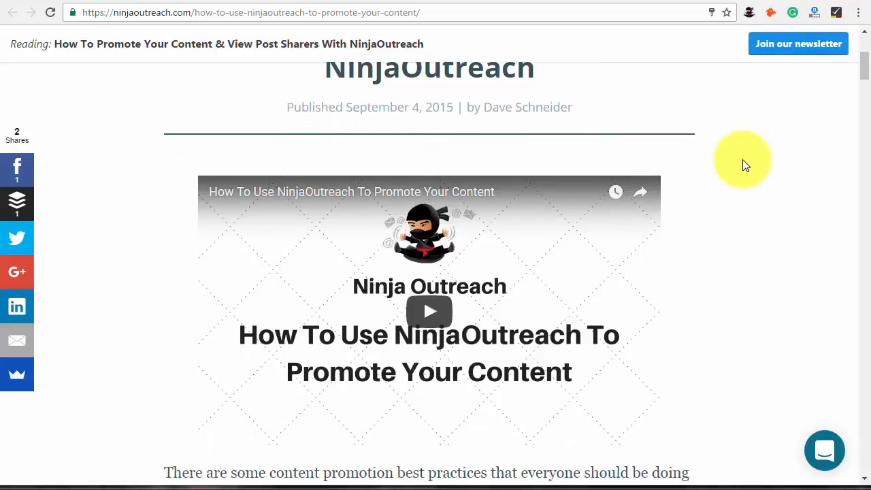
{"action": "scroll", "scroll_direction": "down", "scroll_amount": 3}
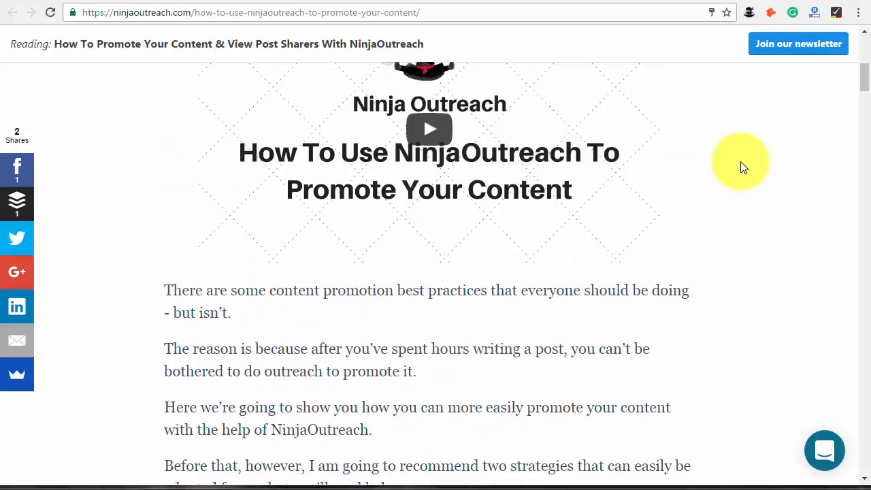
{"action": "scroll", "scroll_direction": "down", "scroll_amount": 3}
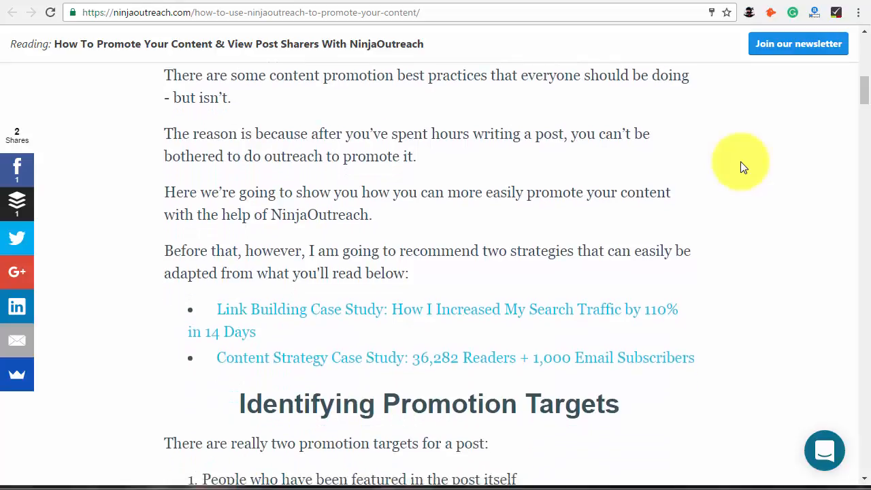
{"action": "scroll", "scroll_direction": "down", "scroll_amount": 3}
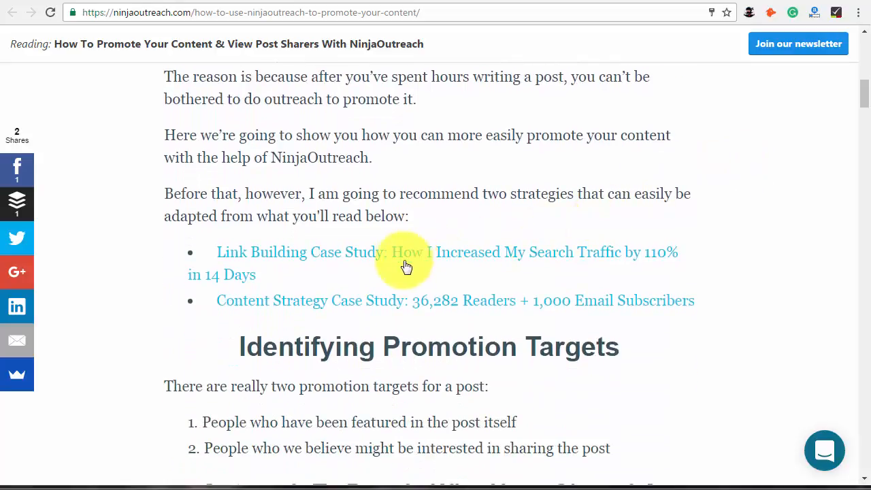
{"action": "mouse_move", "coordinate": [296, 296]}
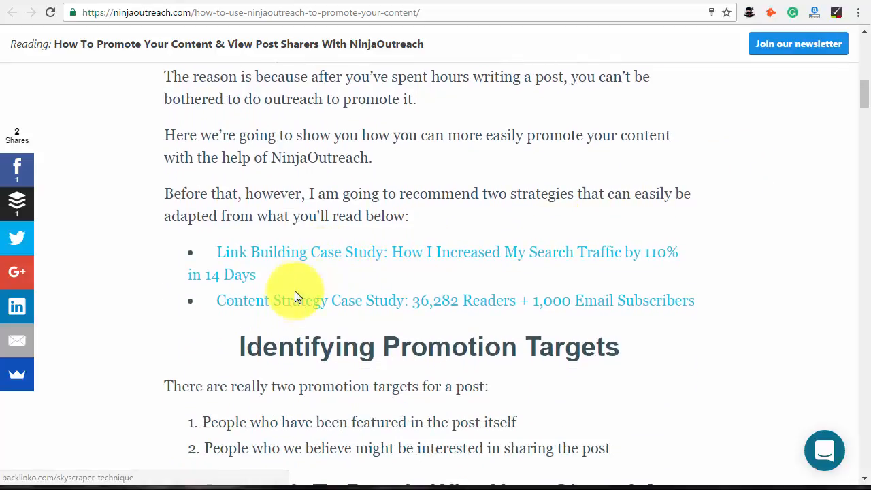
{"action": "mouse_move", "coordinate": [293, 303]}
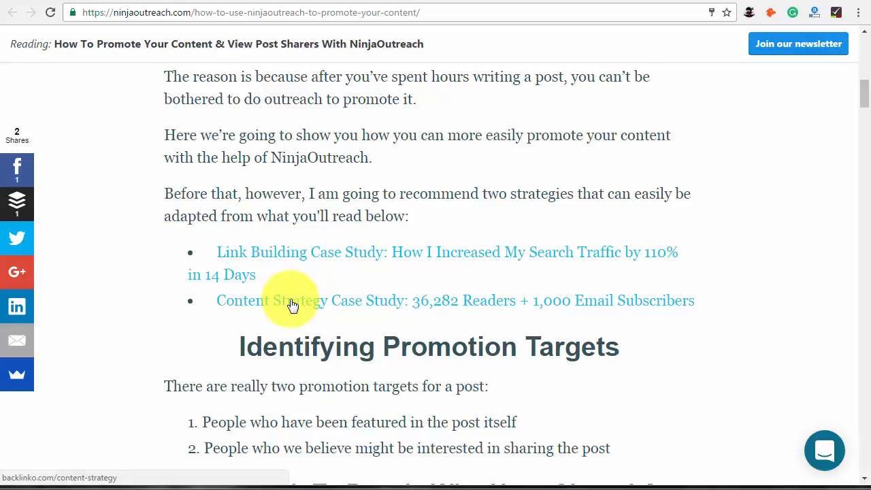
{"action": "mouse_move", "coordinate": [644, 349]}
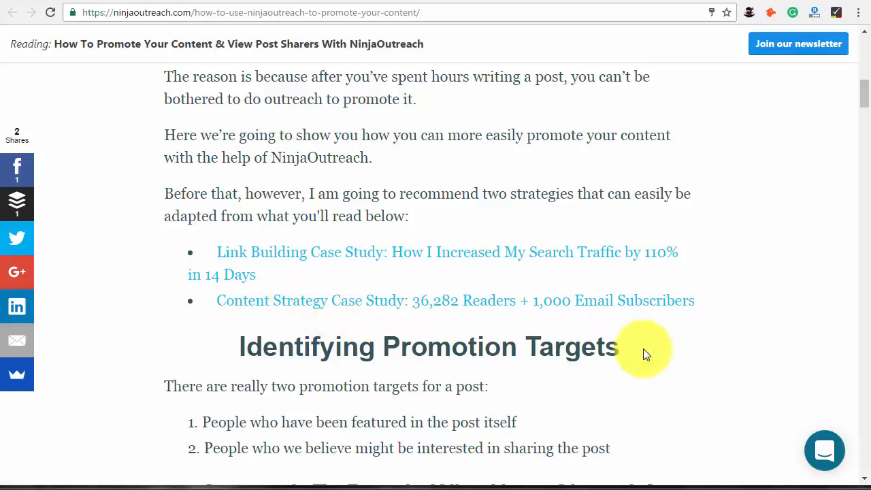
{"action": "mouse_move", "coordinate": [755, 351]}
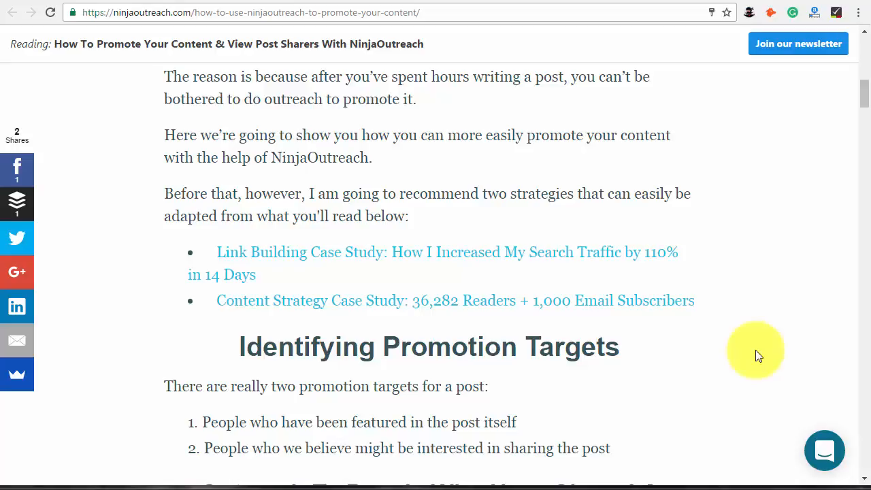
{"action": "scroll", "scroll_direction": "down", "scroll_amount": 3}
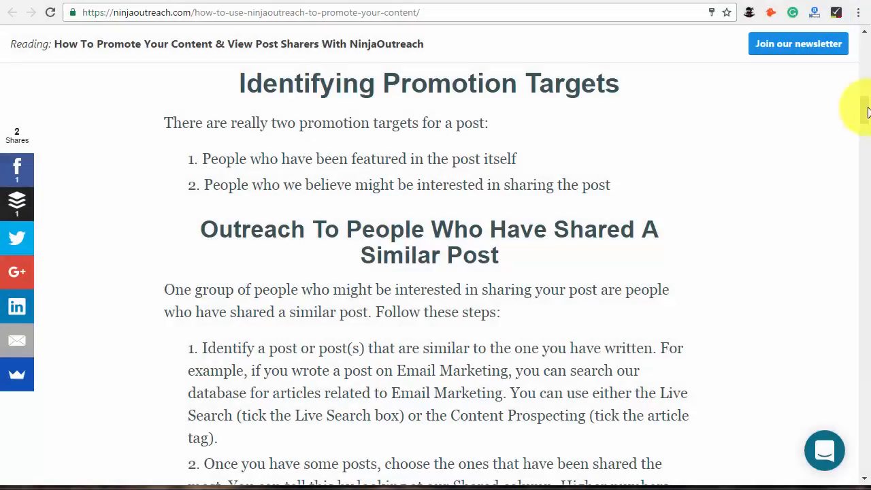
{"action": "mouse_move", "coordinate": [520, 164]}
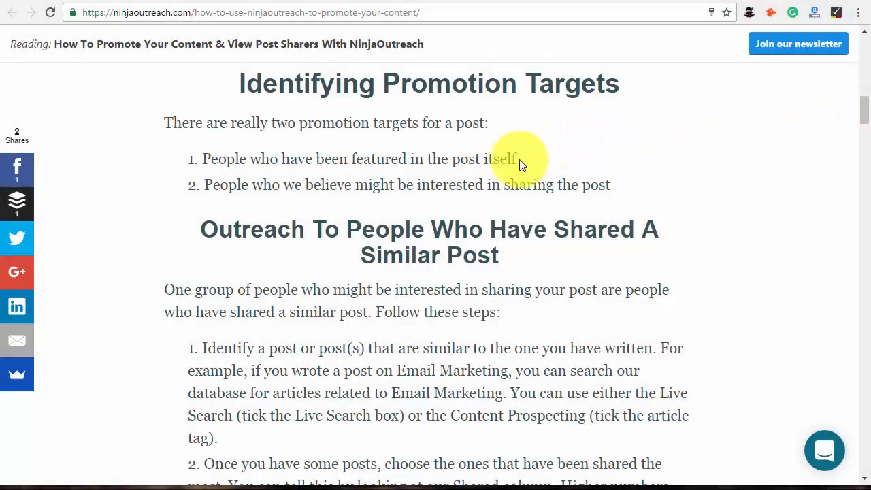
{"action": "mouse_move", "coordinate": [612, 175]}
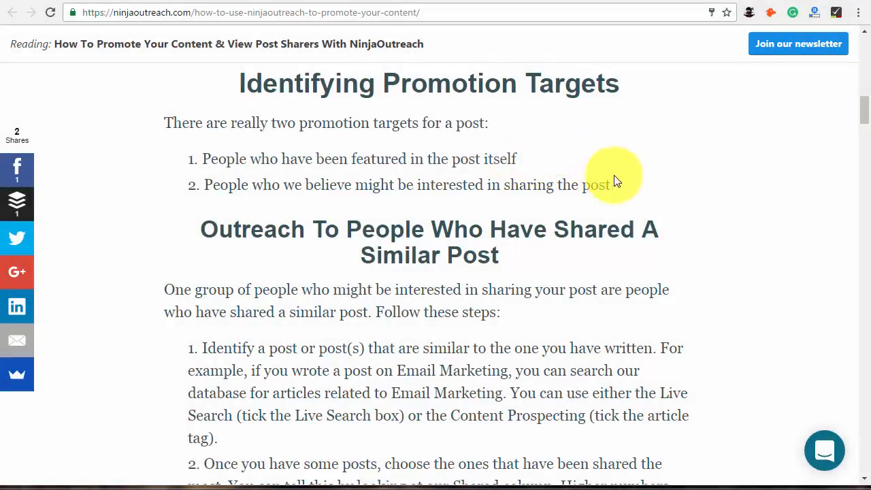
{"action": "mouse_move", "coordinate": [619, 184]}
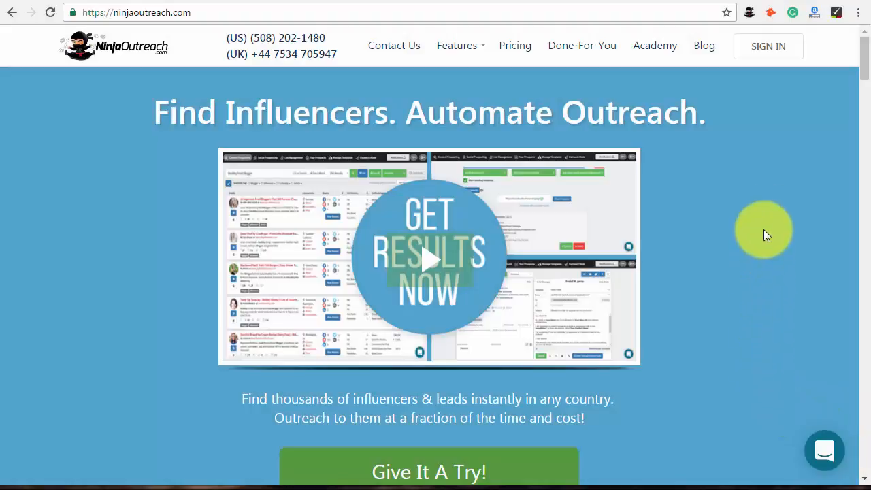
{"action": "left_click", "coordinate": [767, 46]}
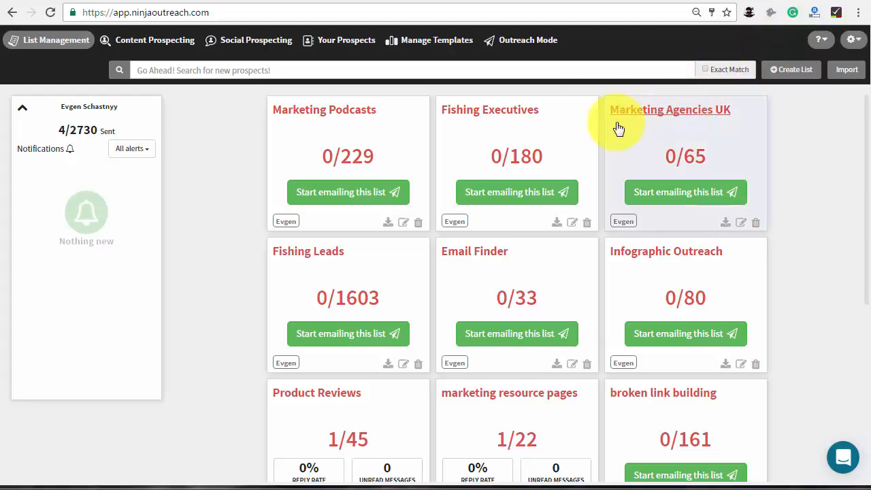
{"action": "mouse_move", "coordinate": [155, 39]}
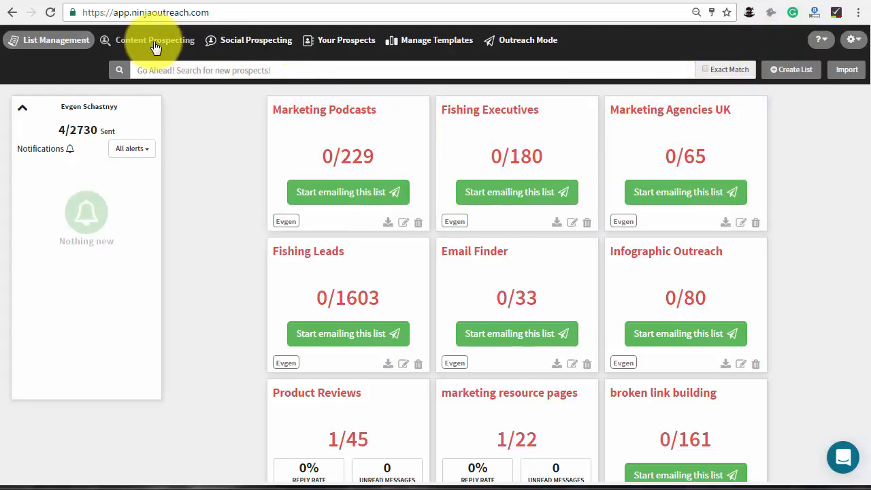
Start a Content Prospecting search for 'email marketing' with 5000 results
{"action": "left_click", "coordinate": [154, 40]}
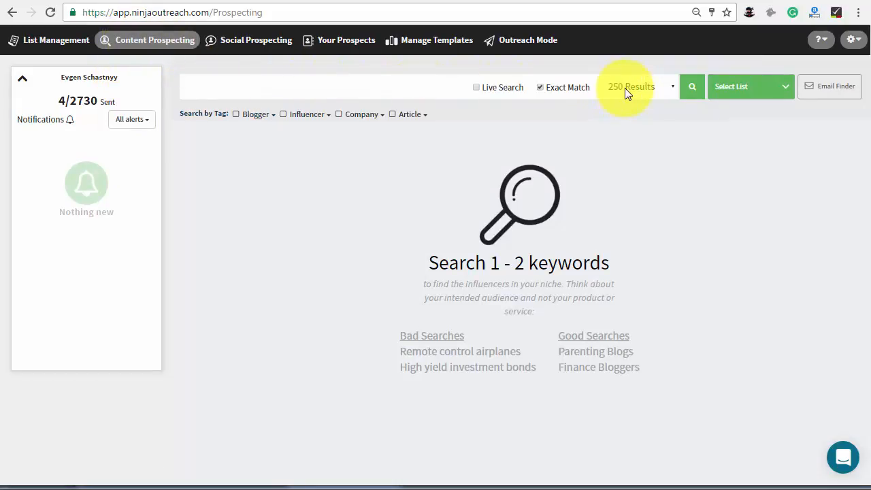
{"action": "type", "text": "e"}
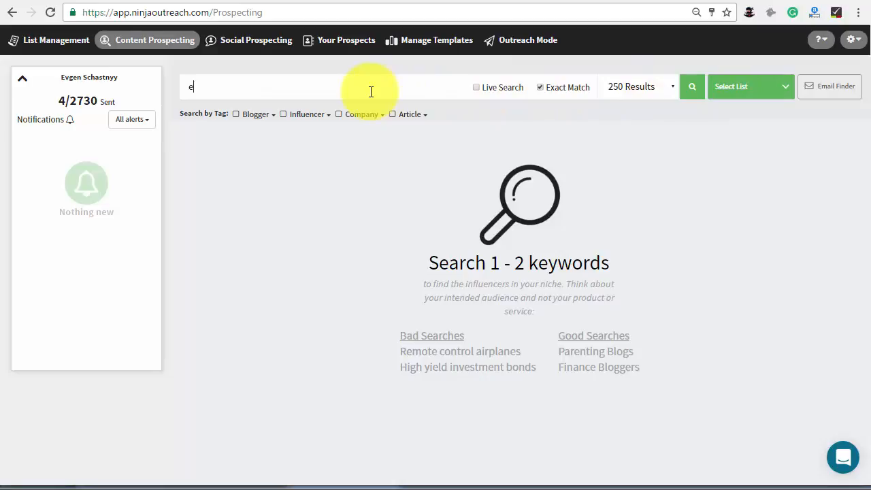
{"action": "type", "text": "mail marke"}
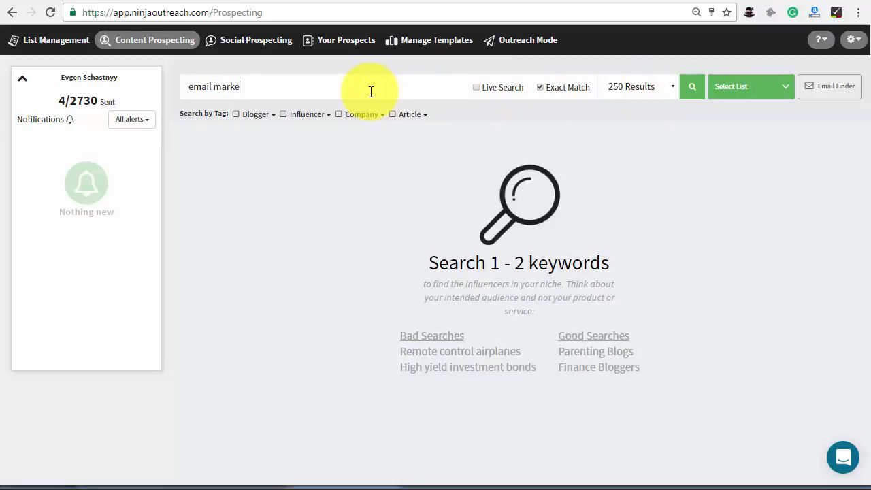
{"action": "type", "text": "ting"}
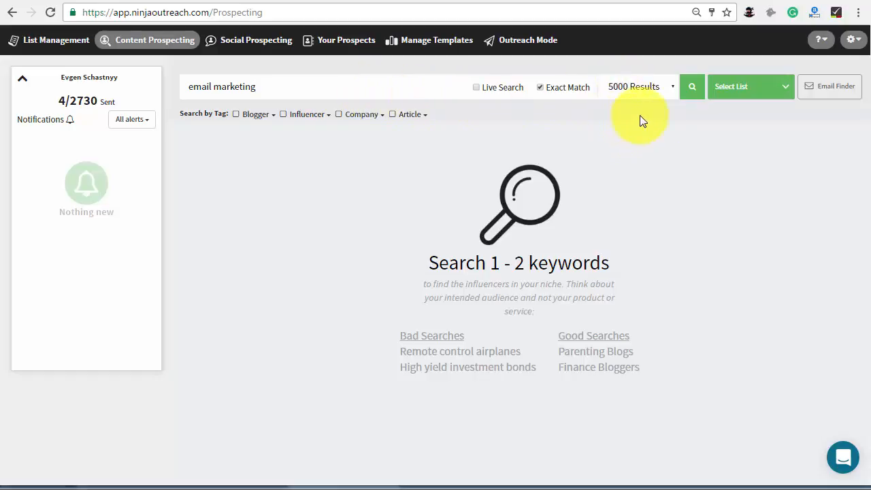
Run the email marketing search and check The Big List article's 221 sharers
{"action": "left_click", "coordinate": [691, 86]}
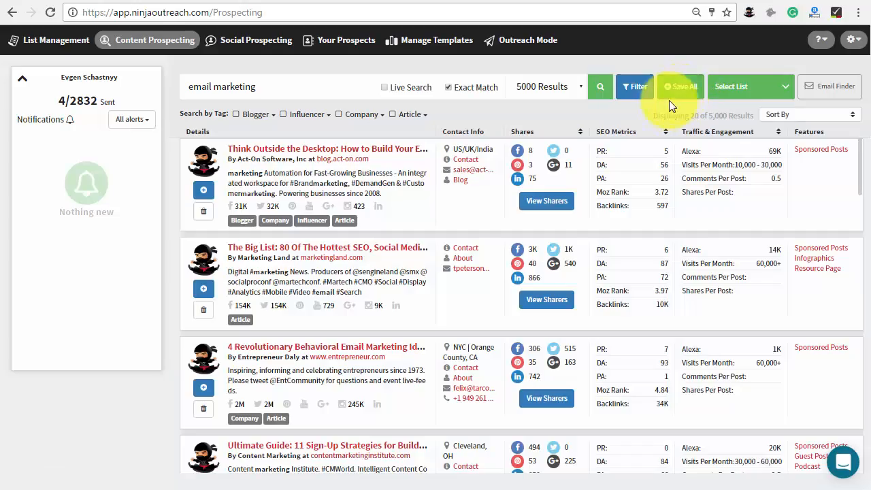
{"action": "left_click", "coordinate": [580, 132]}
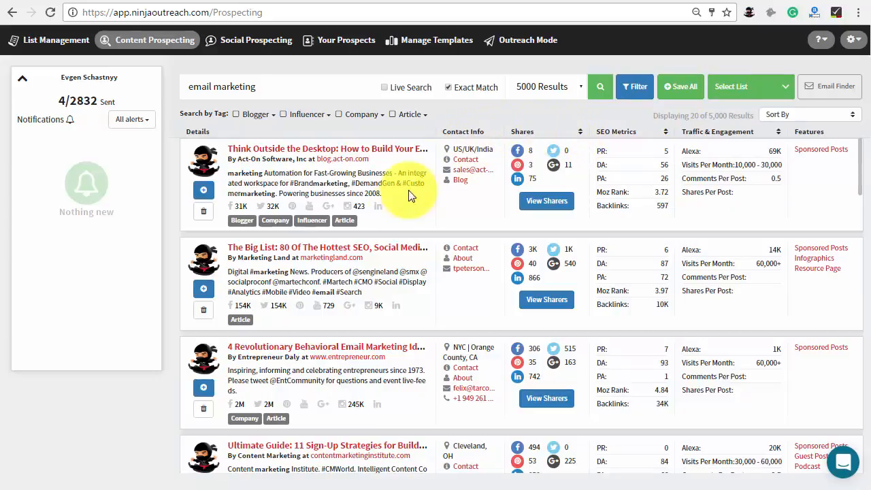
{"action": "mouse_move", "coordinate": [422, 257]}
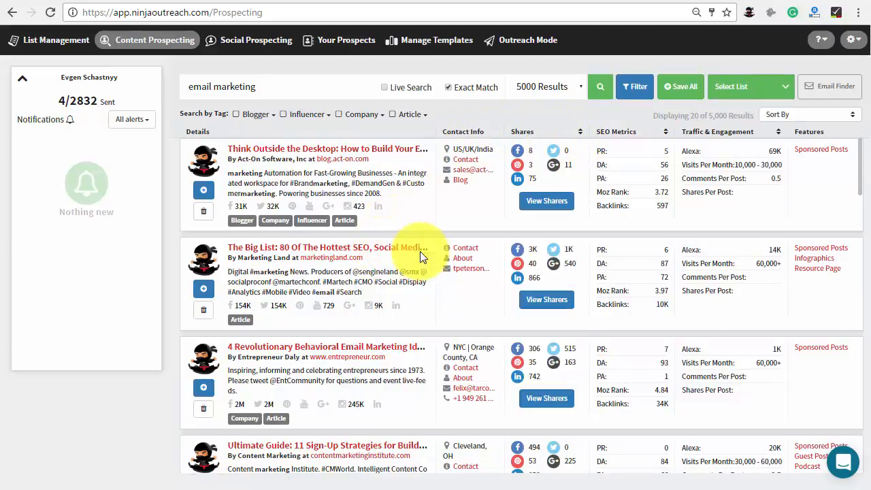
{"action": "left_click", "coordinate": [327, 247]}
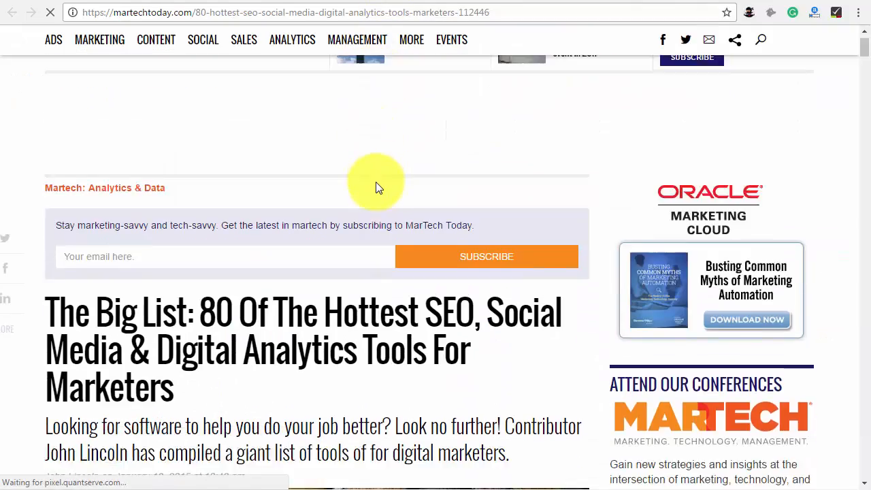
{"action": "scroll", "scroll_direction": "down", "scroll_amount": 3}
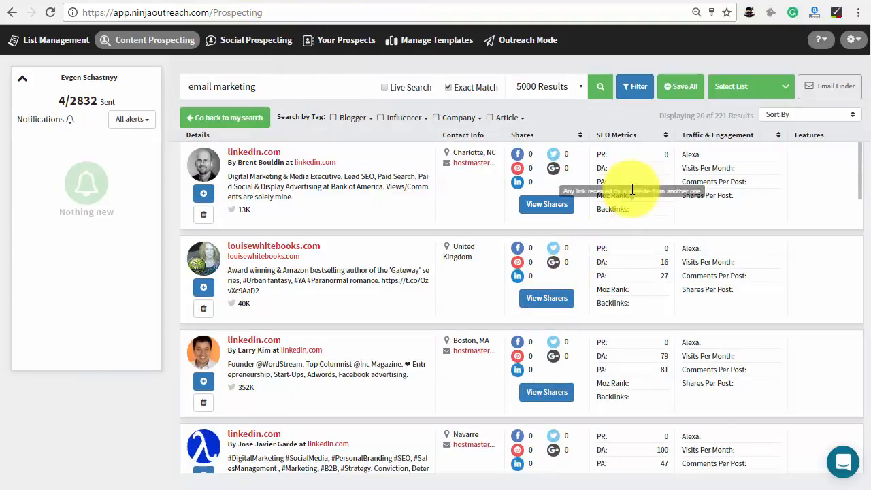
Save all 221 sharers to a new list 'Shared An Email Marketing Article'
{"action": "left_click", "coordinate": [680, 86]}
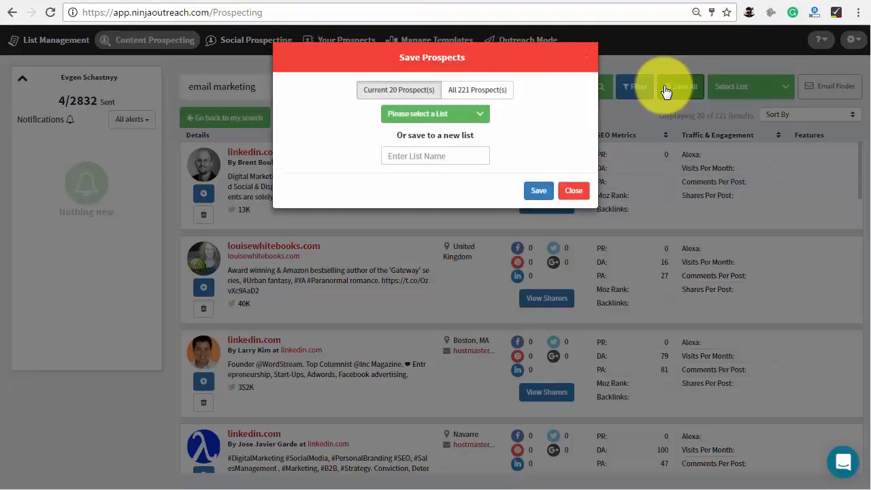
{"action": "left_click", "coordinate": [435, 155]}
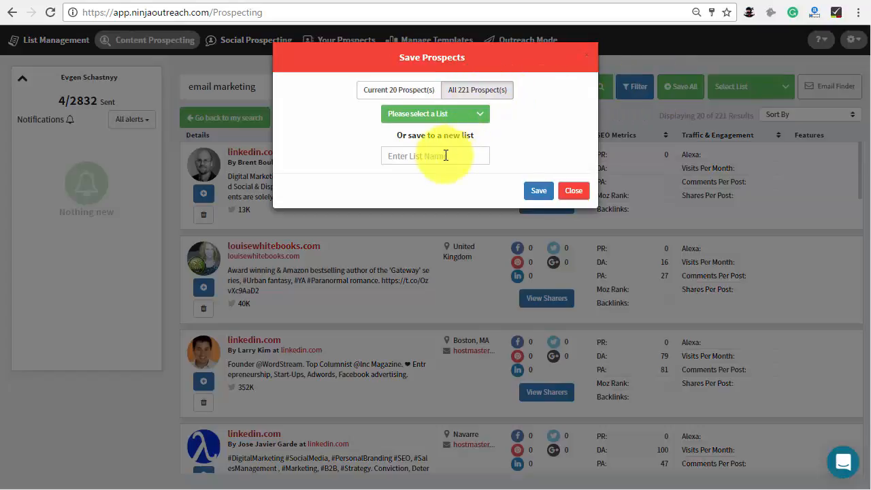
{"action": "type", "text": "An Email Marketing Article"}
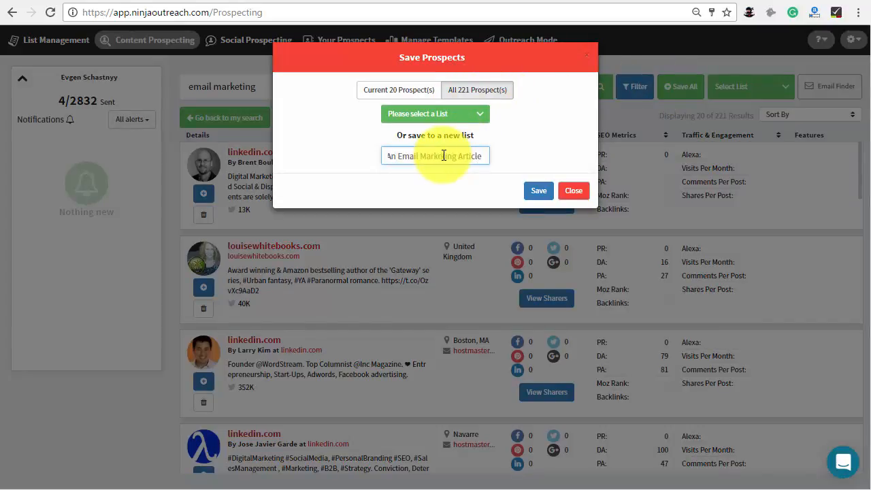
{"action": "left_click", "coordinate": [538, 190]}
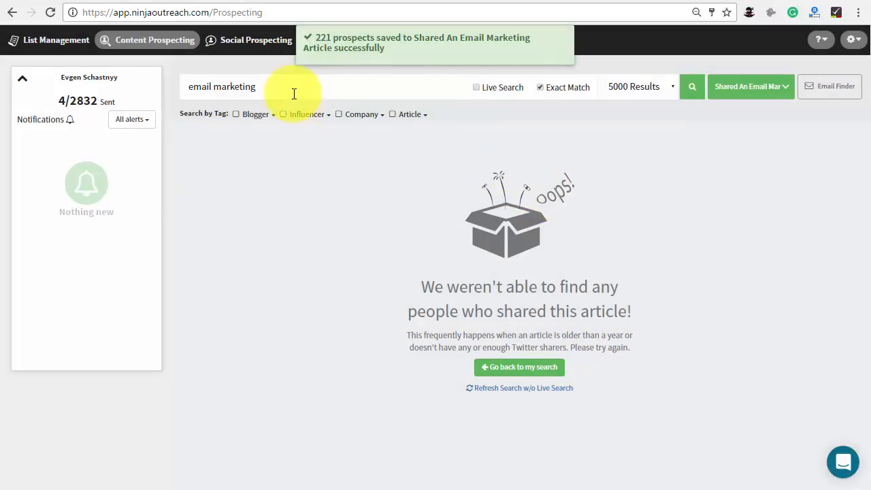
{"action": "triple_click", "coordinate": [221, 87]}
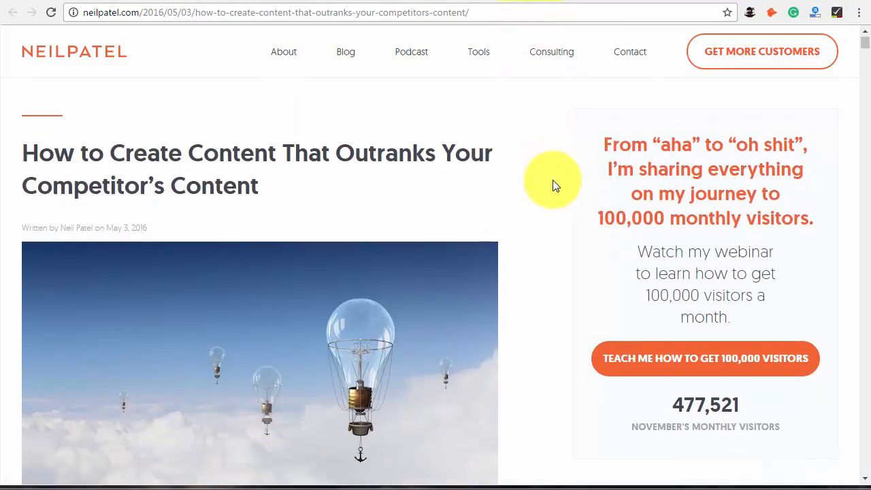
Review the Neil Patel article, then return to its URL prospecting search
{"action": "scroll", "scroll_direction": "down", "scroll_amount": 3}
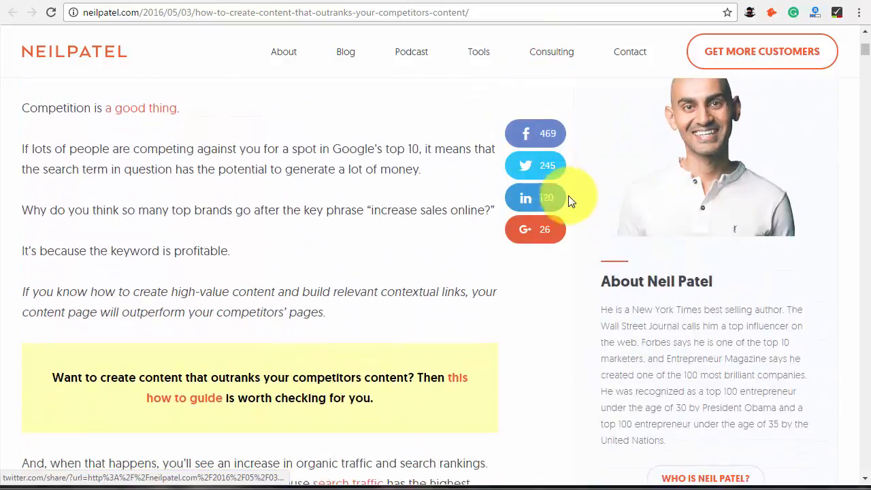
{"action": "scroll", "scroll_direction": "down", "scroll_amount": 3}
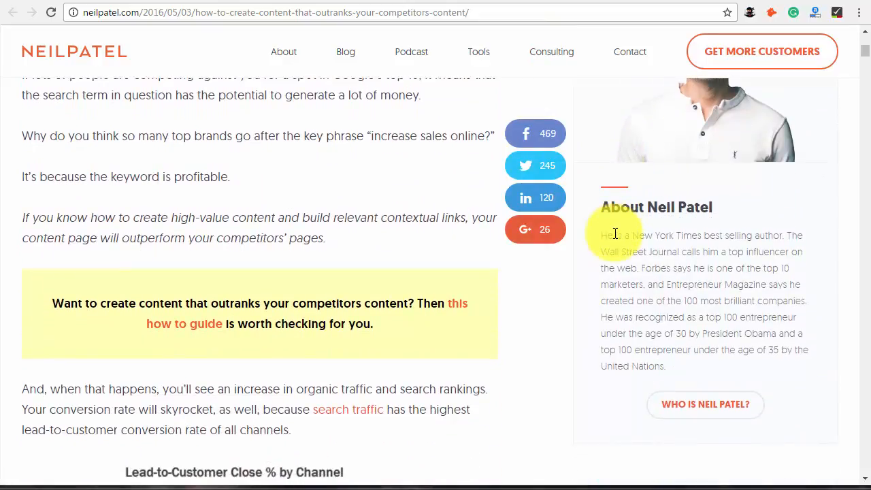
{"action": "scroll", "scroll_direction": "down", "scroll_amount": 3}
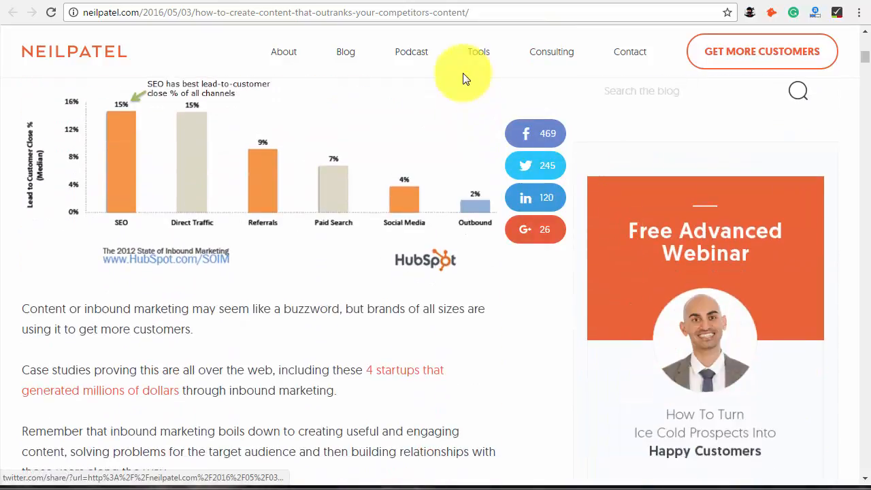
{"action": "left_click", "coordinate": [272, 12]}
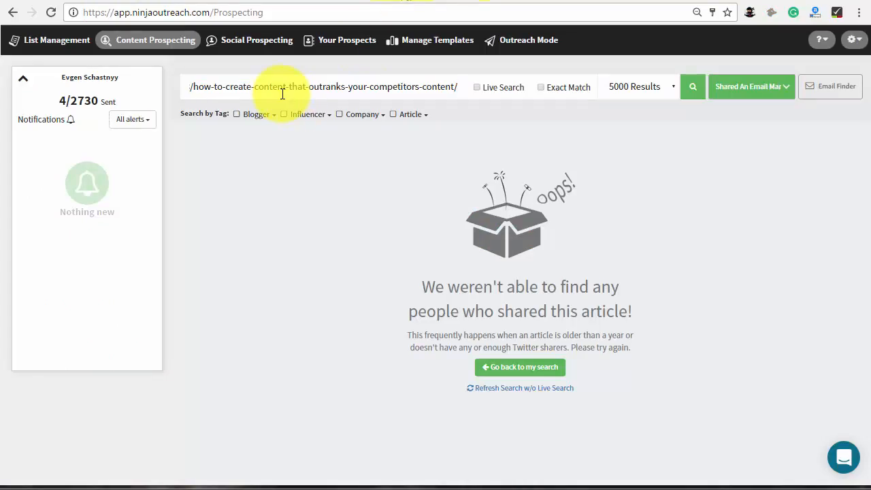
Rerun the Neil Patel URL search and save all 104 prospects to a new list
{"action": "left_click", "coordinate": [692, 87]}
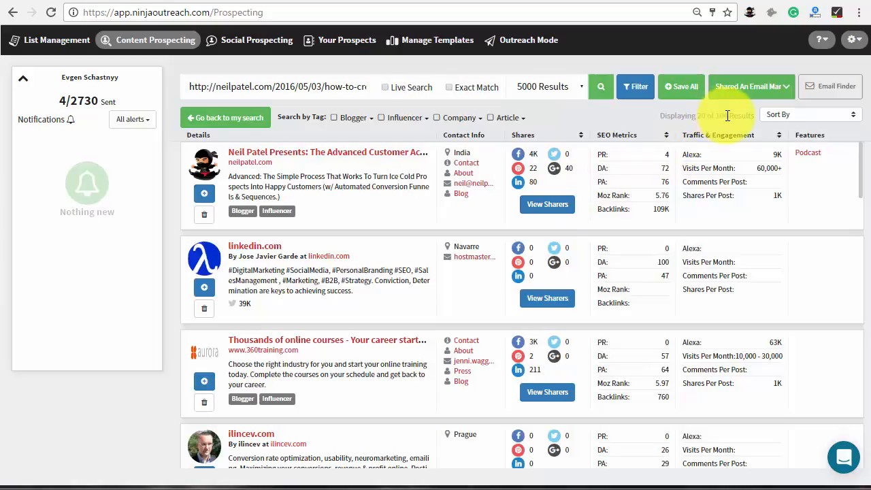
{"action": "left_click", "coordinate": [681, 86]}
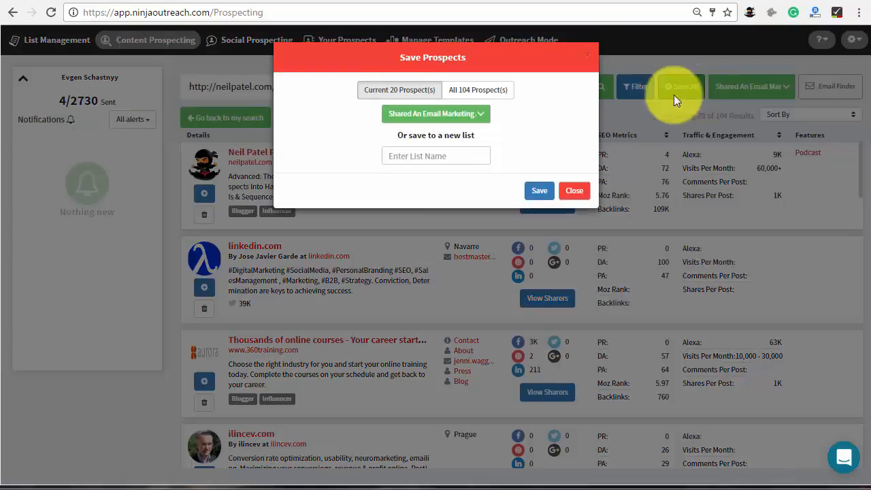
{"action": "type", "text": "Shared M"}
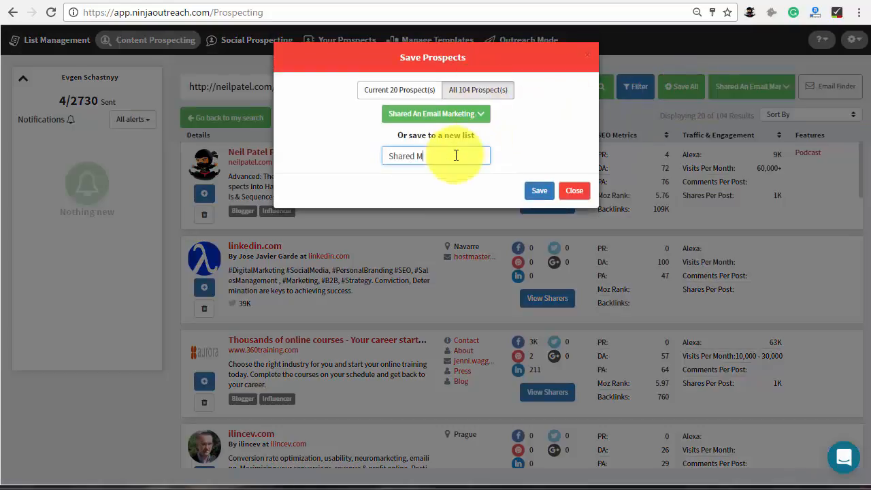
{"action": "left_click", "coordinate": [574, 190]}
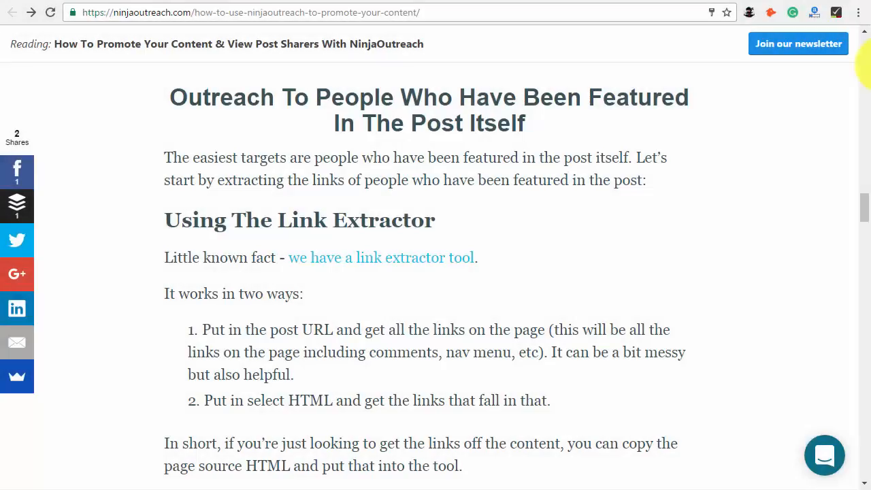
{"action": "mouse_move", "coordinate": [747, 126]}
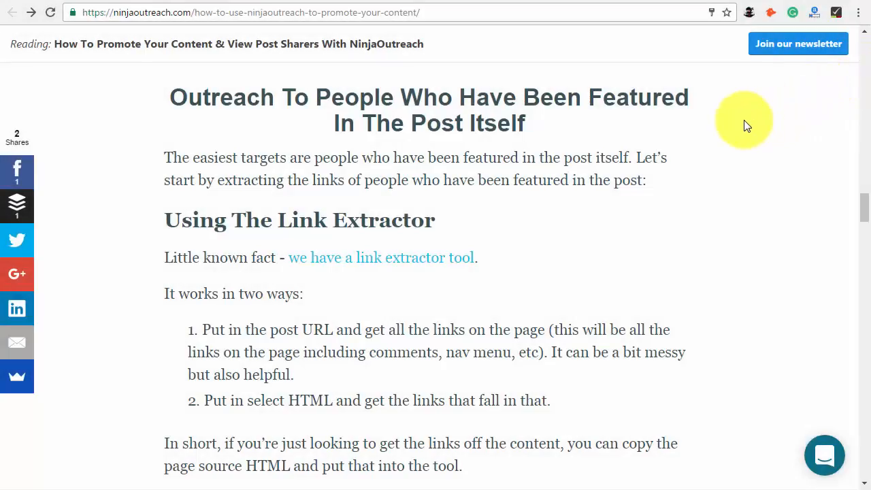
{"action": "mouse_move", "coordinate": [534, 231]}
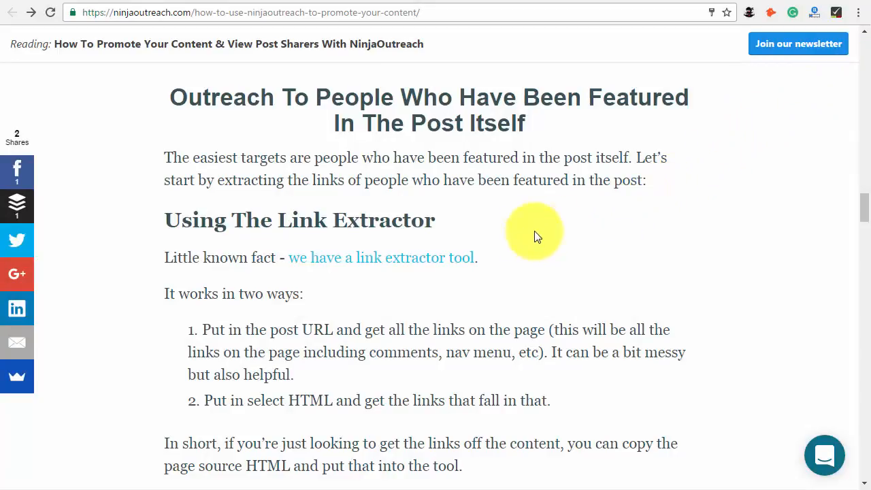
Open the HTML Extractor via the link extractor link, then load the productivity hacks post
{"action": "left_click", "coordinate": [381, 257]}
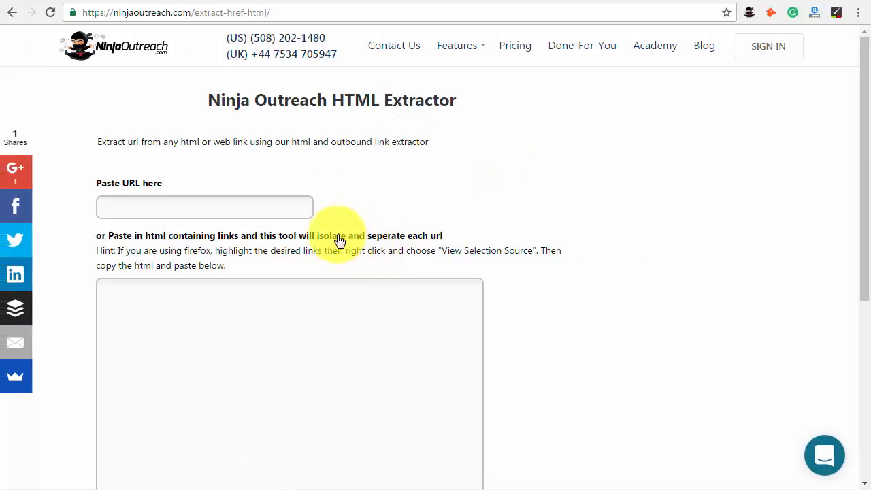
{"action": "left_click", "coordinate": [204, 206]}
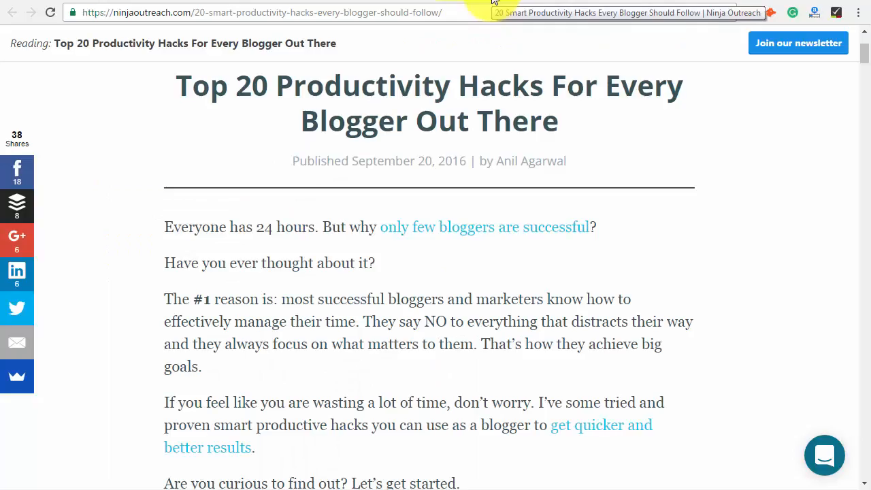
View the productivity hacks article's page source and scroll to the post-body HTML
{"action": "right_click", "coordinate": [500, 262]}
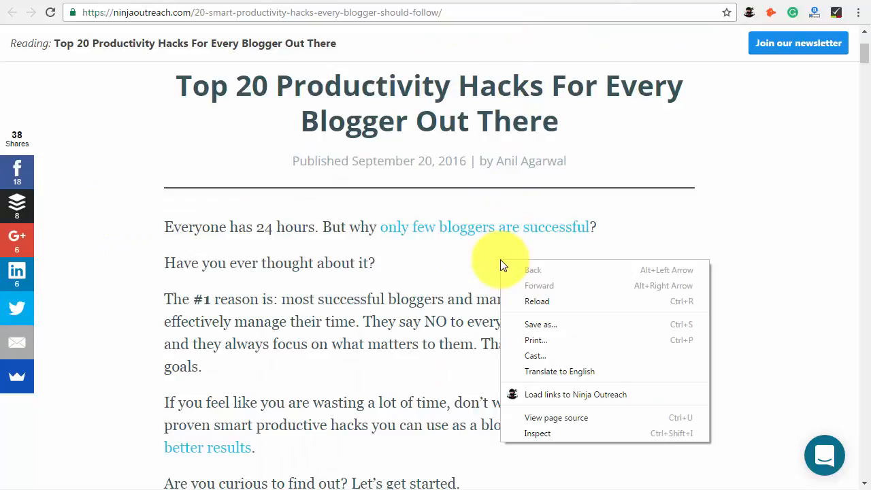
{"action": "left_click", "coordinate": [556, 417]}
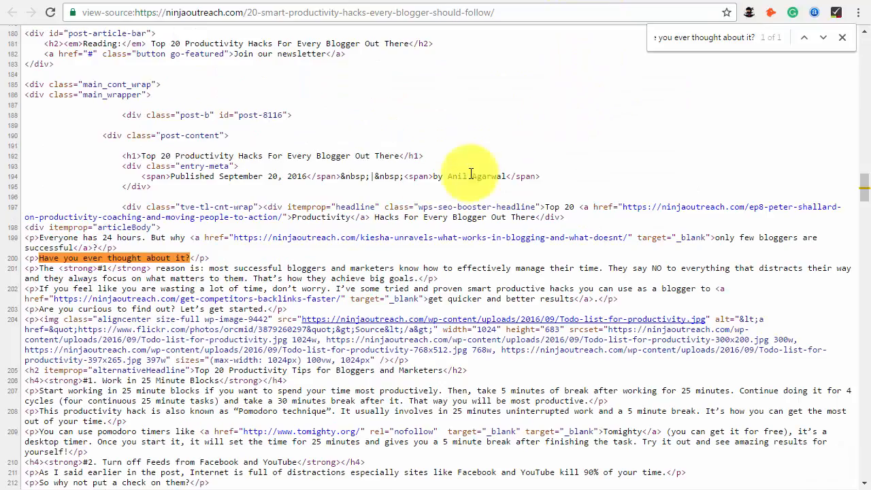
{"action": "scroll", "scroll_direction": "down", "scroll_amount": 3}
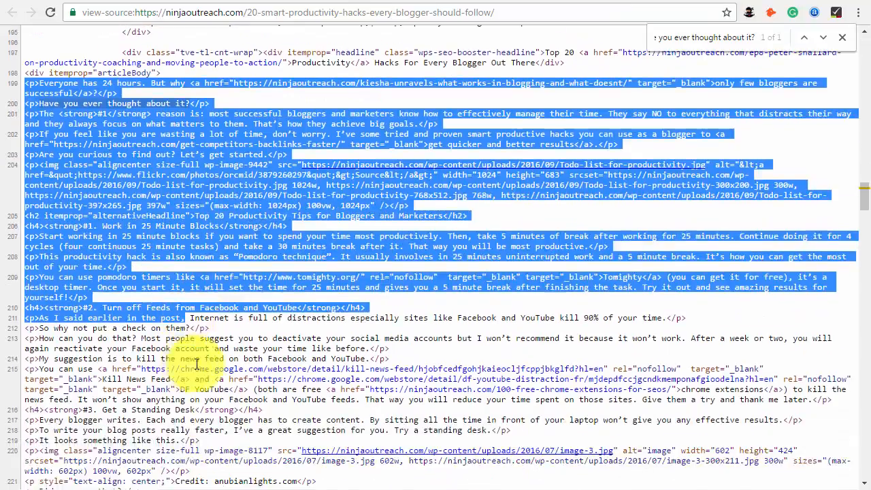
{"action": "scroll", "scroll_direction": "down", "scroll_amount": 3}
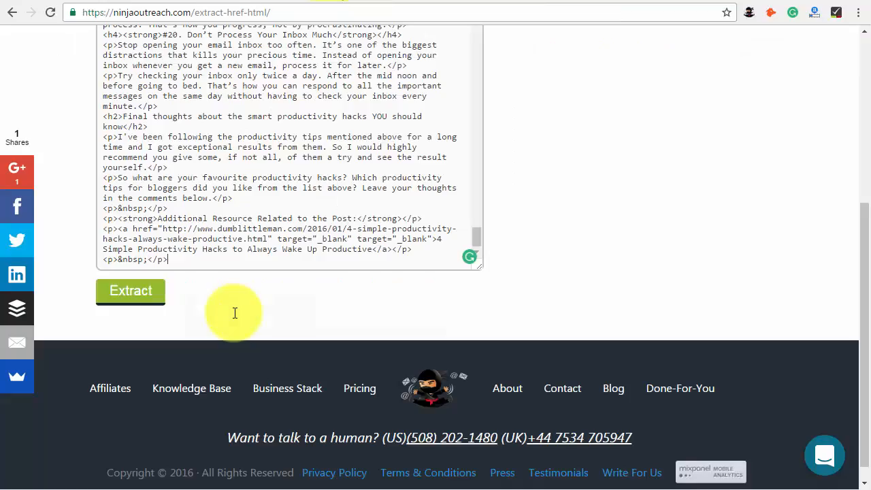
Extract links from the pasted article HTML and go to the lists overview
{"action": "left_click", "coordinate": [130, 290]}
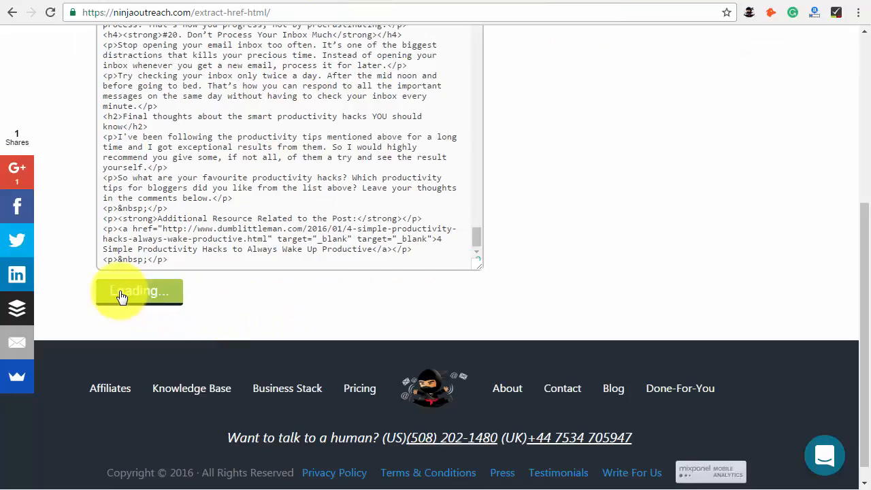
{"action": "left_click", "coordinate": [129, 291]}
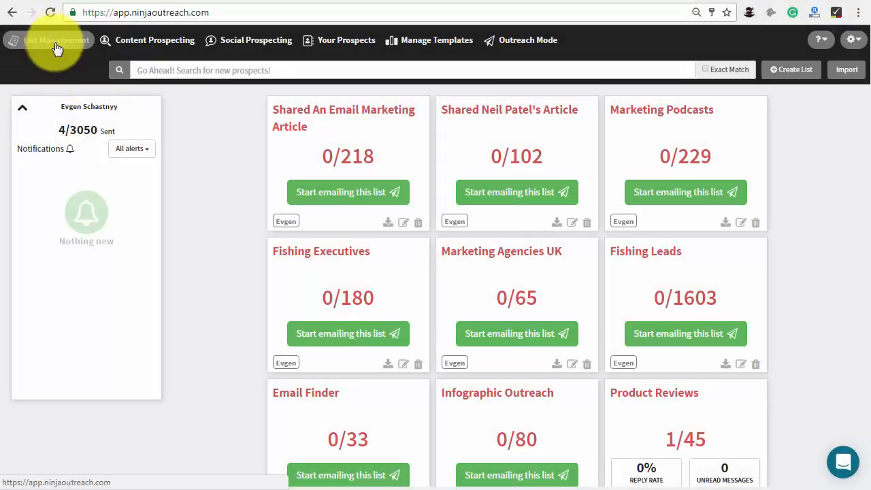
Create the 'Included in My Article' list and open its Import Websites form
{"action": "left_click", "coordinate": [790, 69]}
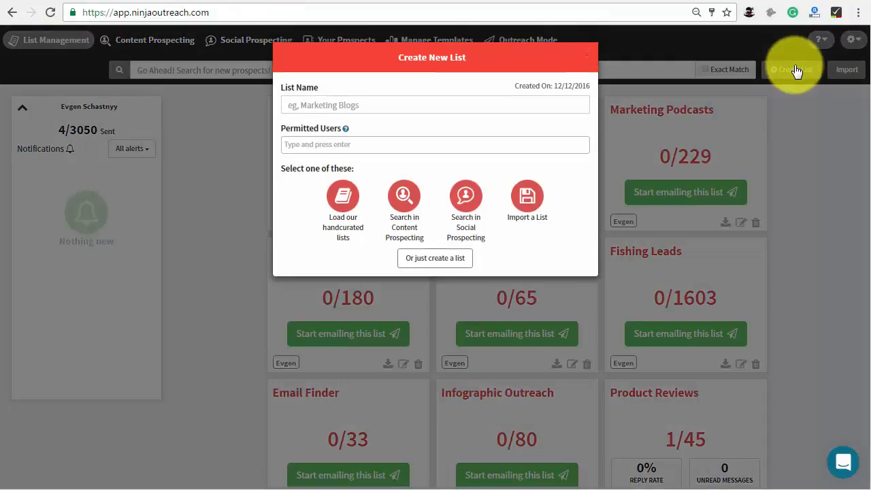
{"action": "type", "text": "Included in My Article"}
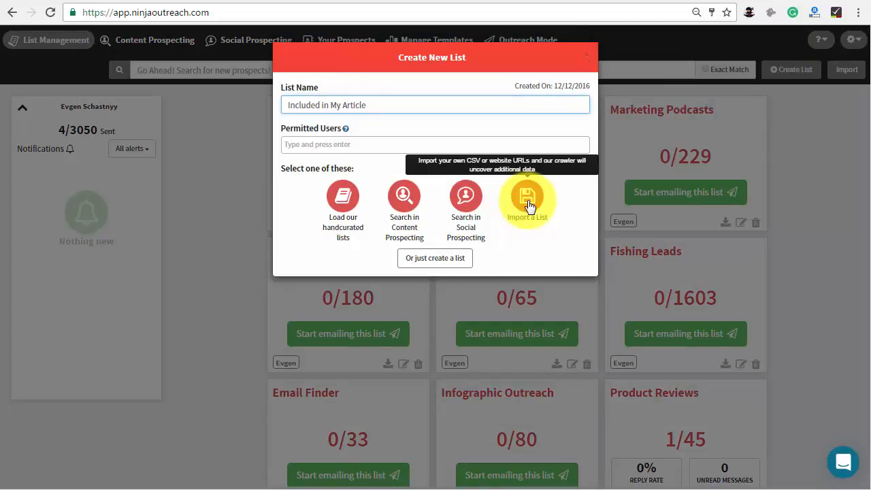
{"action": "left_click", "coordinate": [527, 197]}
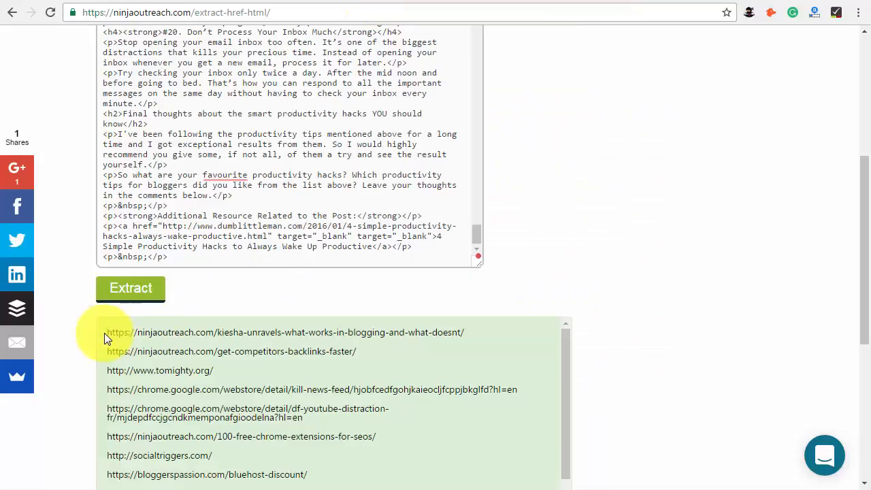
{"action": "scroll", "scroll_direction": "down", "scroll_amount": 3}
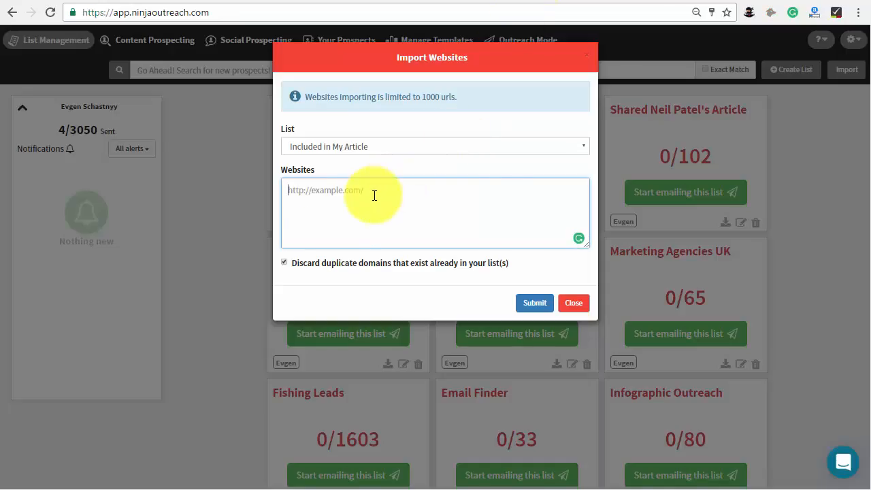
Submit the extracted URL bloggerspassion.com/top-indian-bloggers/ into the list's website import
{"action": "type", "text": "https://bloggerspassion.com/top-indian-bloggers/"}
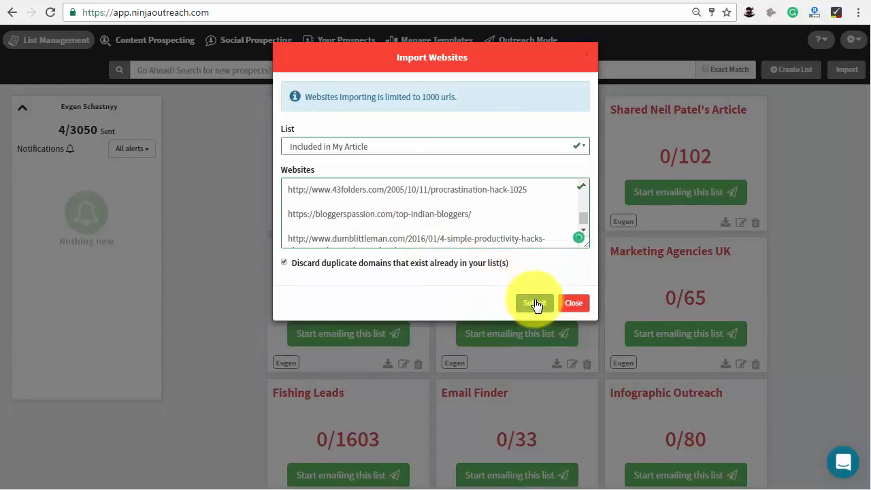
{"action": "left_click", "coordinate": [534, 303]}
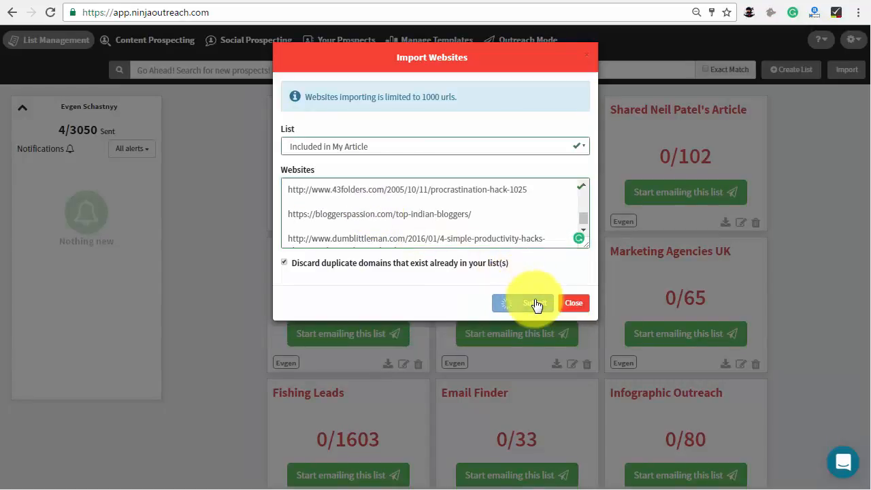
{"action": "left_click", "coordinate": [524, 302]}
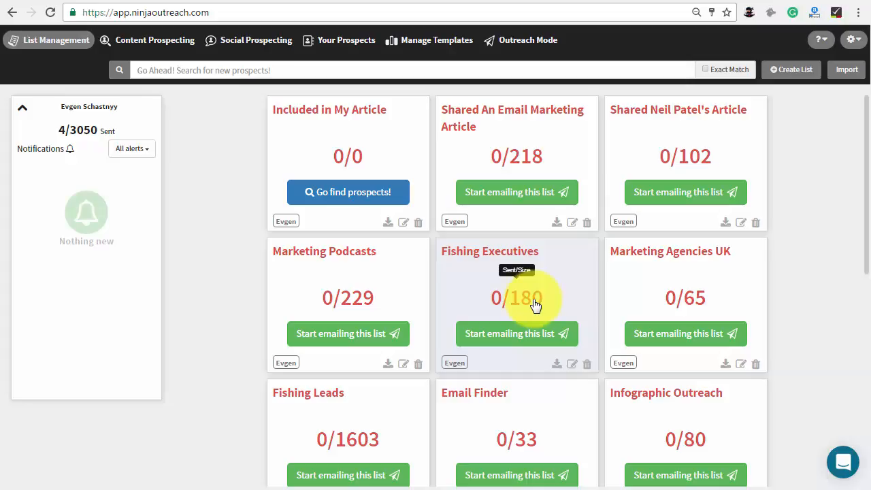
{"action": "mouse_move", "coordinate": [280, 104]}
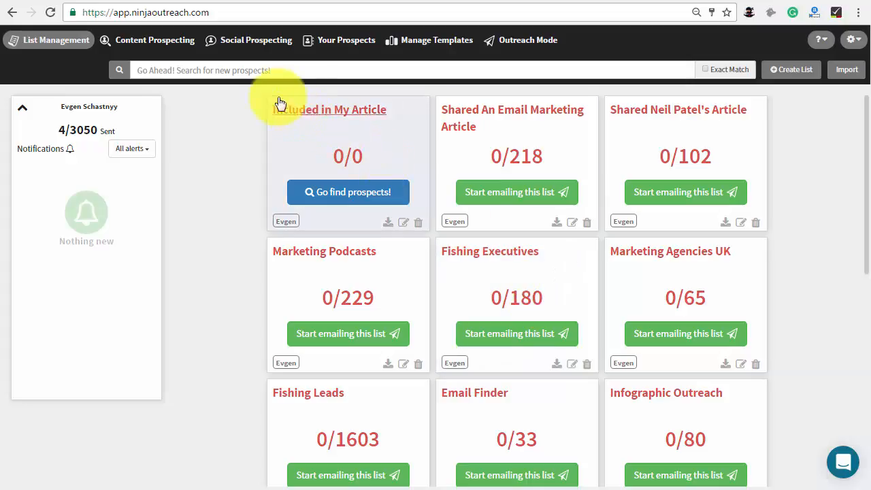
{"action": "mouse_move", "coordinate": [264, 94]}
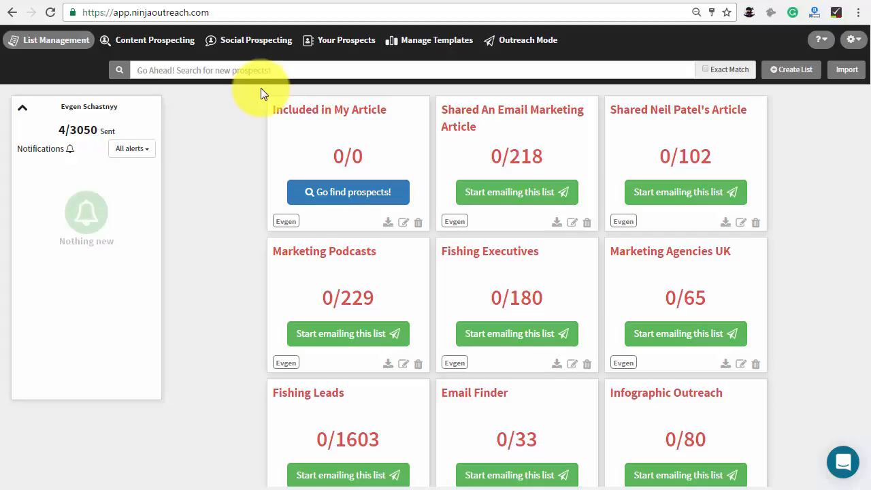
{"action": "mouse_move", "coordinate": [497, 3]}
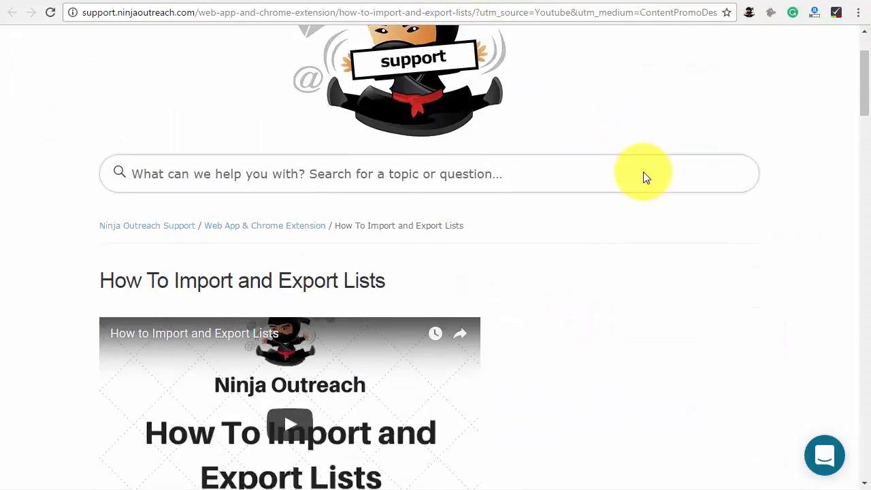
Scroll through the list-import support article
{"action": "scroll", "scroll_direction": "down", "scroll_amount": 3}
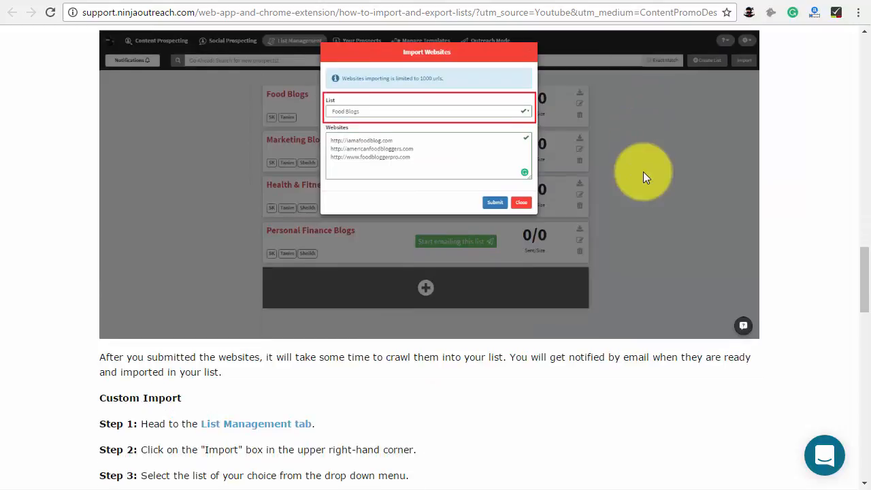
{"action": "scroll", "scroll_direction": "down", "scroll_amount": 3}
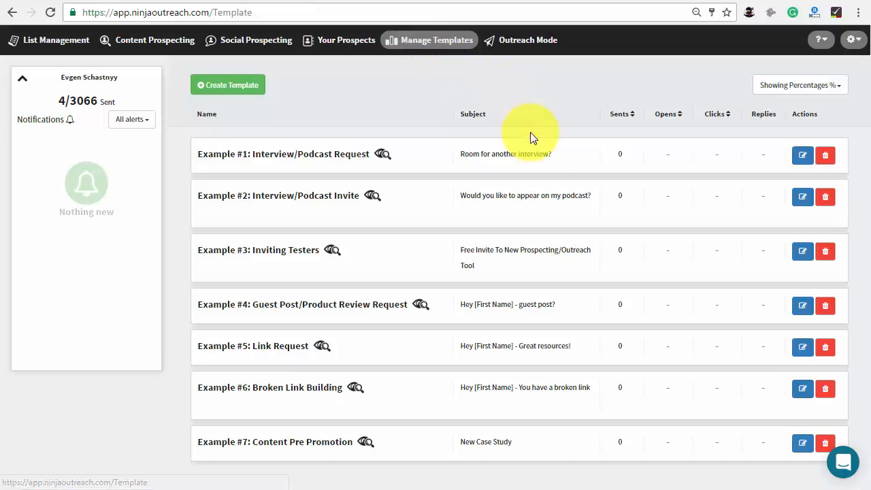
{"action": "mouse_move", "coordinate": [549, 342]}
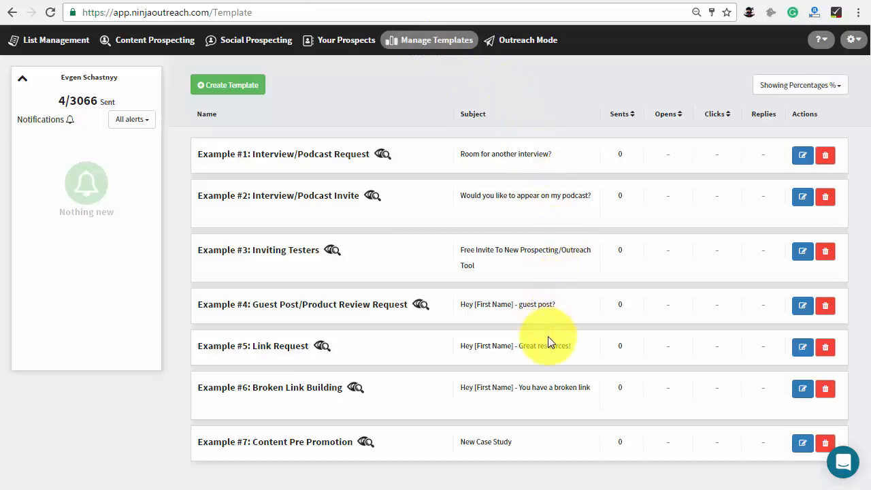
{"action": "mouse_move", "coordinate": [801, 155]}
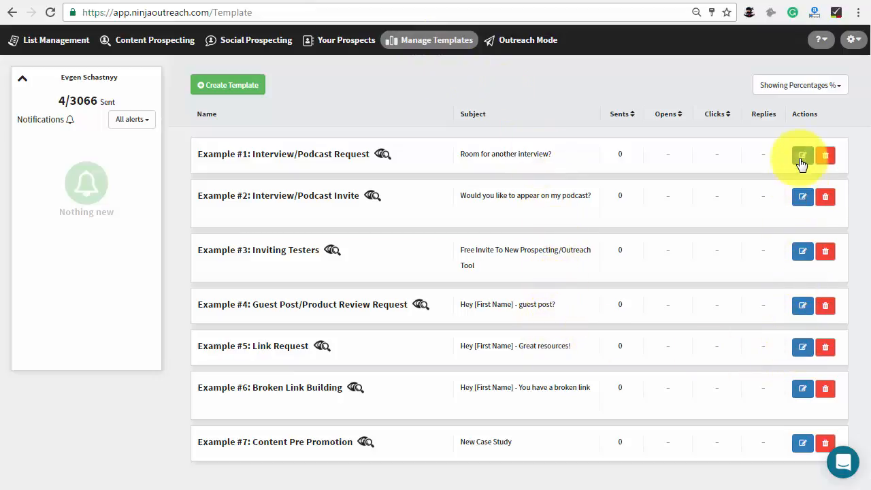
{"action": "mouse_move", "coordinate": [228, 84]}
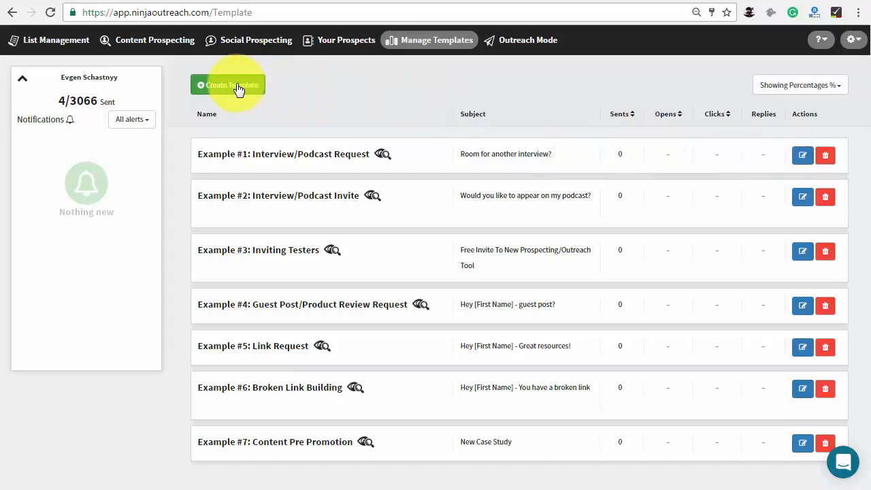
Start a new email template from the Manage Templates page
{"action": "left_click", "coordinate": [228, 85]}
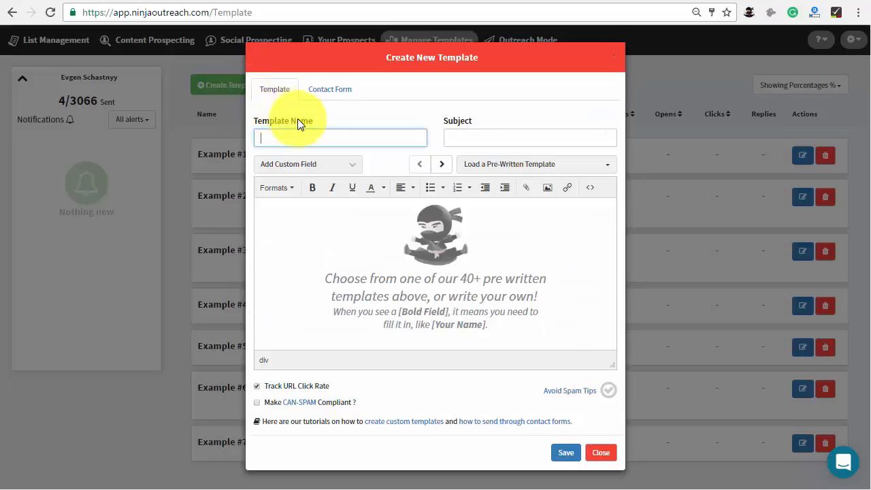
Save a 'Content Promotion' template with subject 'We've Included You In Our Post'
{"action": "type", "text": "Content Promotion"}
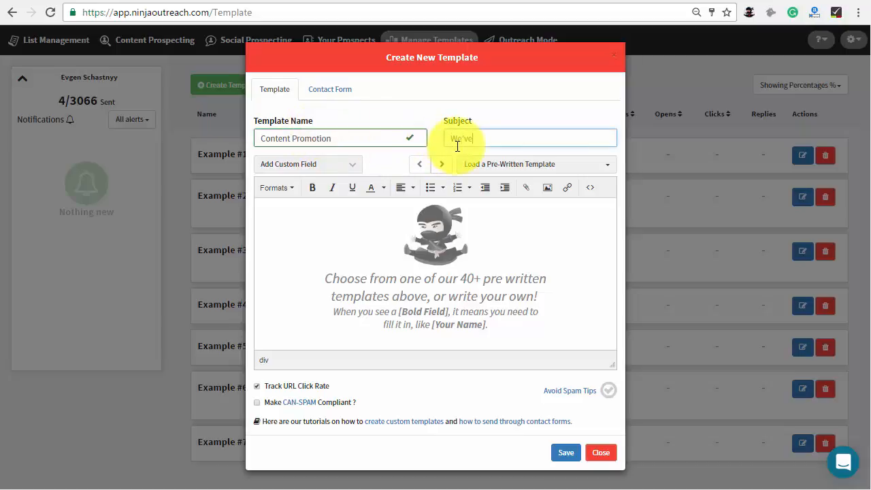
{"action": "type", "text": "We've Included You In Our Post"}
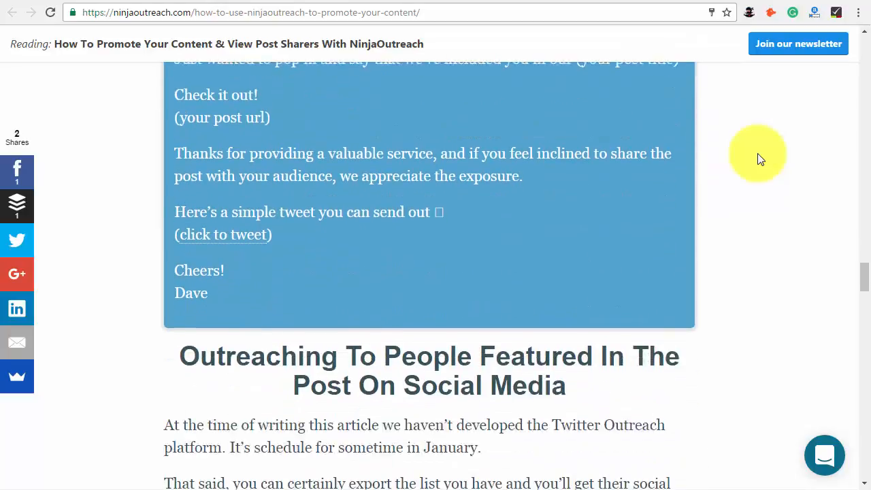
{"action": "scroll", "scroll_direction": "down", "scroll_amount": 3}
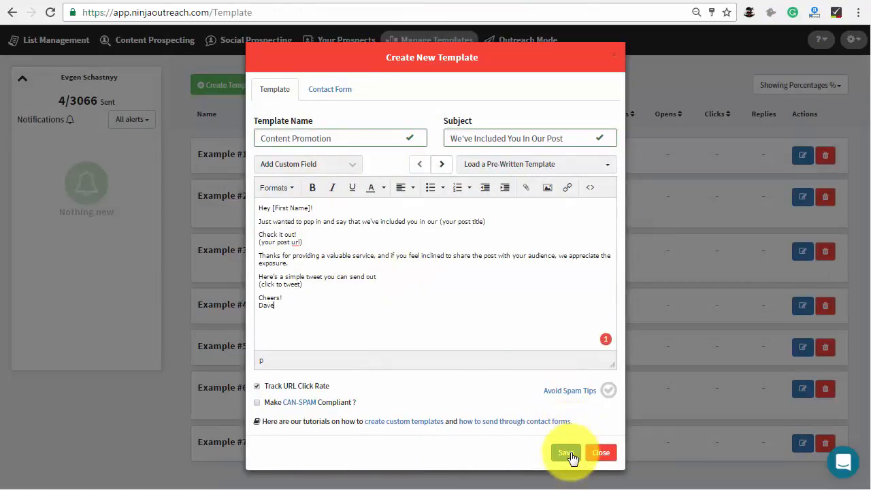
{"action": "left_click", "coordinate": [565, 452]}
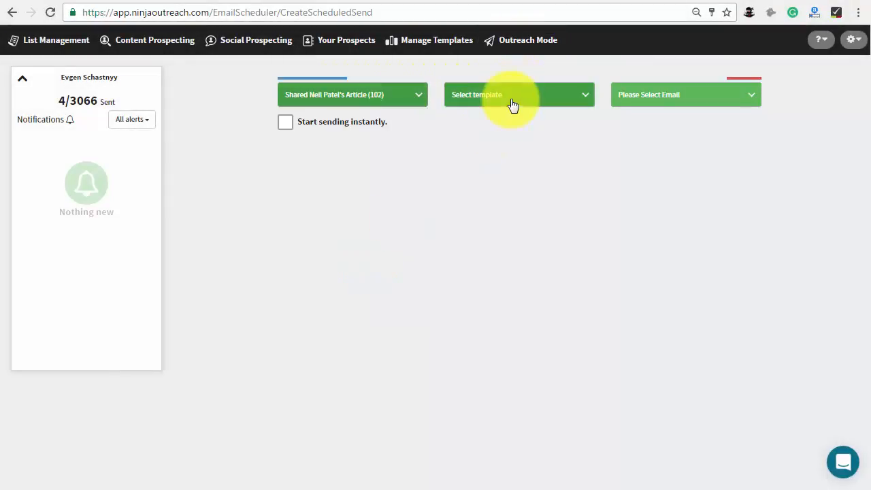
Use the Content Promotion template and schedule sending from December 22 on weekdays only
{"action": "left_click", "coordinate": [518, 94]}
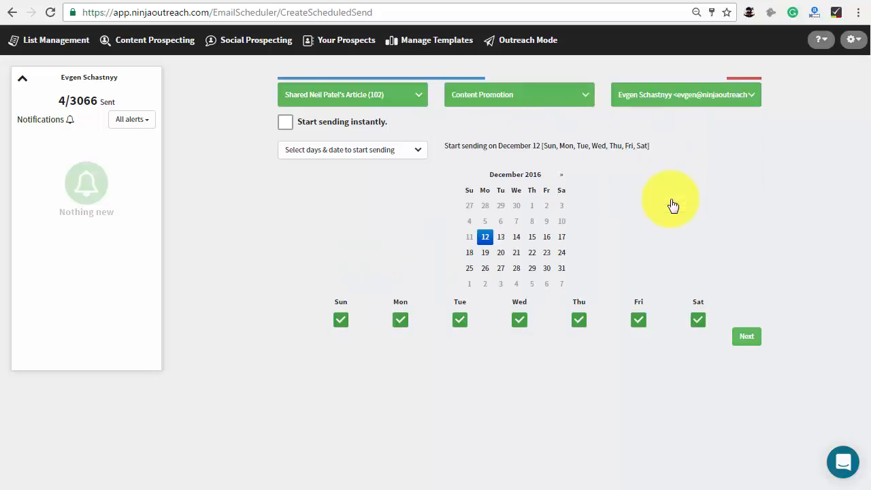
{"action": "mouse_move", "coordinate": [296, 127]}
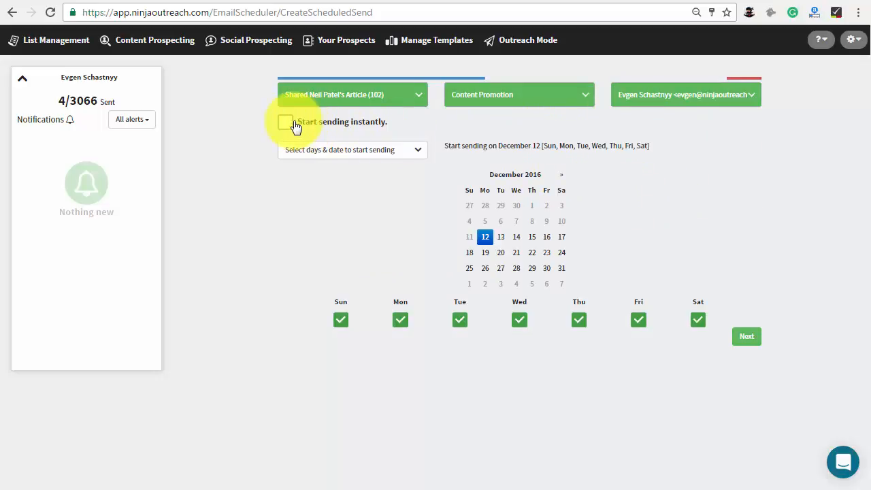
{"action": "left_click", "coordinate": [286, 122]}
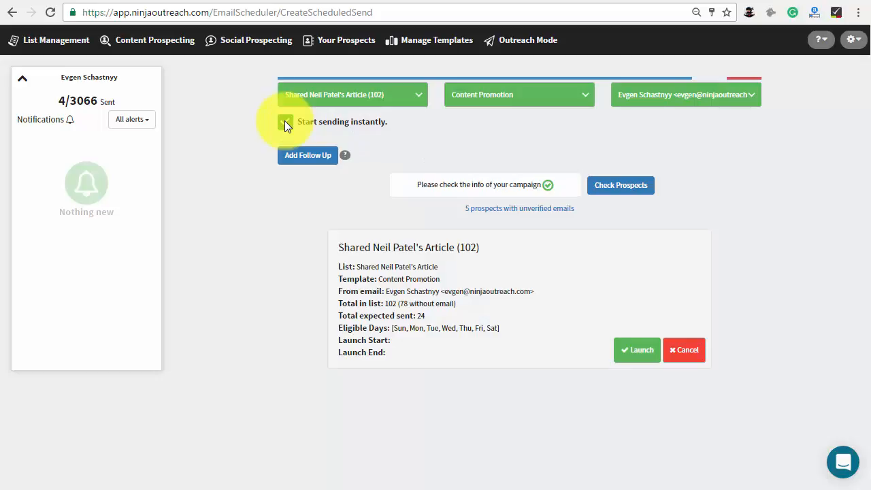
{"action": "left_click", "coordinate": [285, 121]}
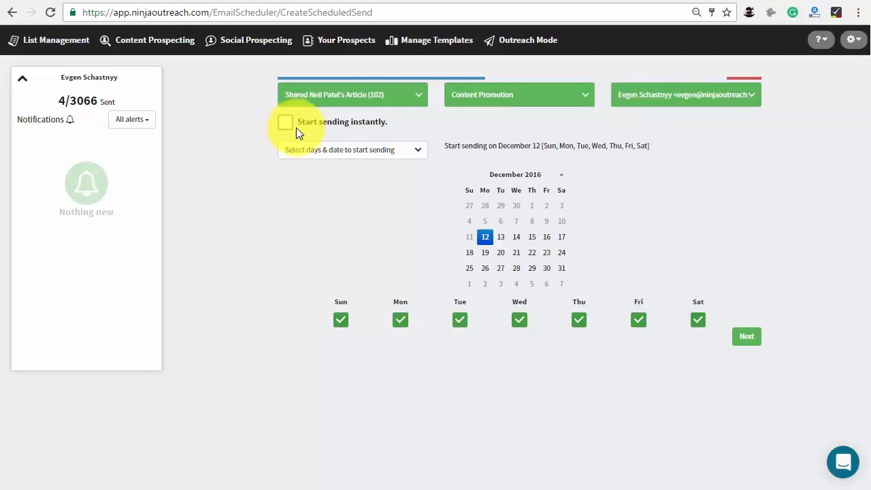
{"action": "left_click", "coordinate": [532, 252]}
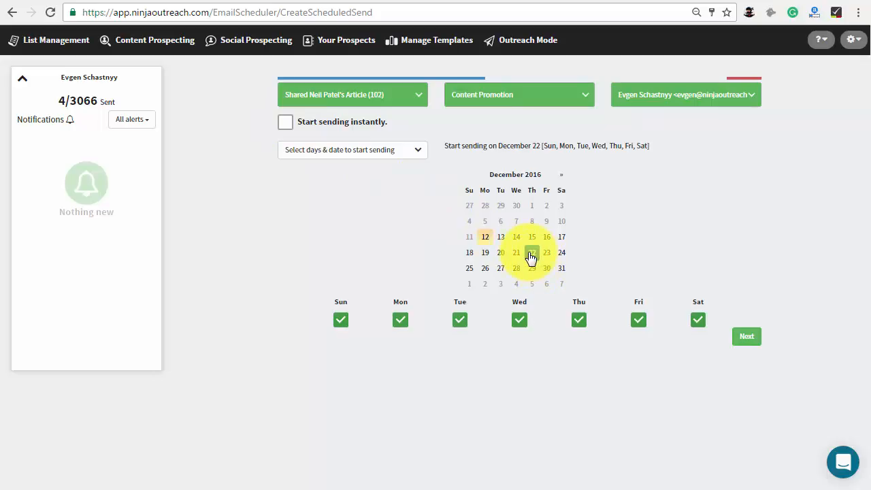
{"action": "left_click", "coordinate": [340, 319]}
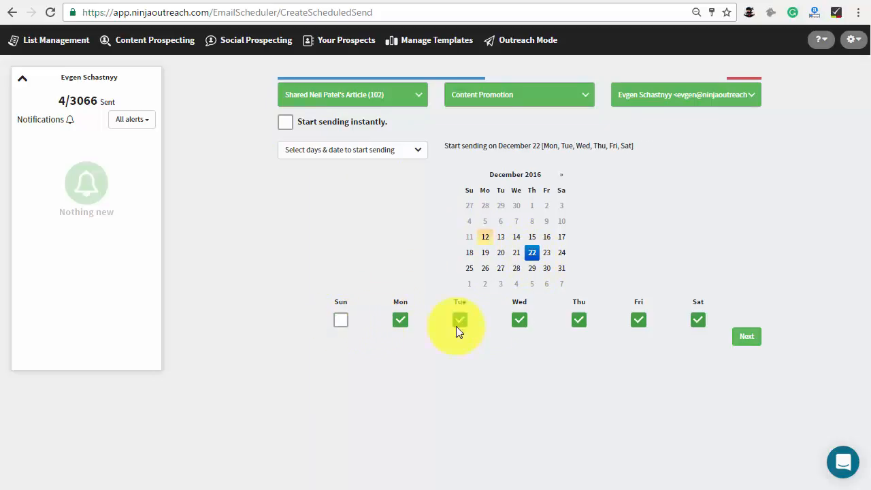
{"action": "left_click", "coordinate": [697, 319]}
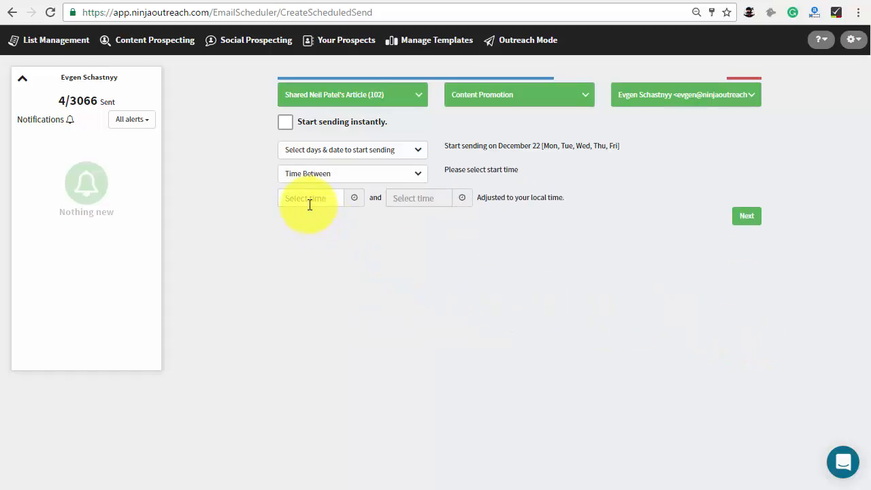
Send emails between 7:30am and 2:00pm, limited to 130 per day
{"action": "left_click", "coordinate": [310, 198]}
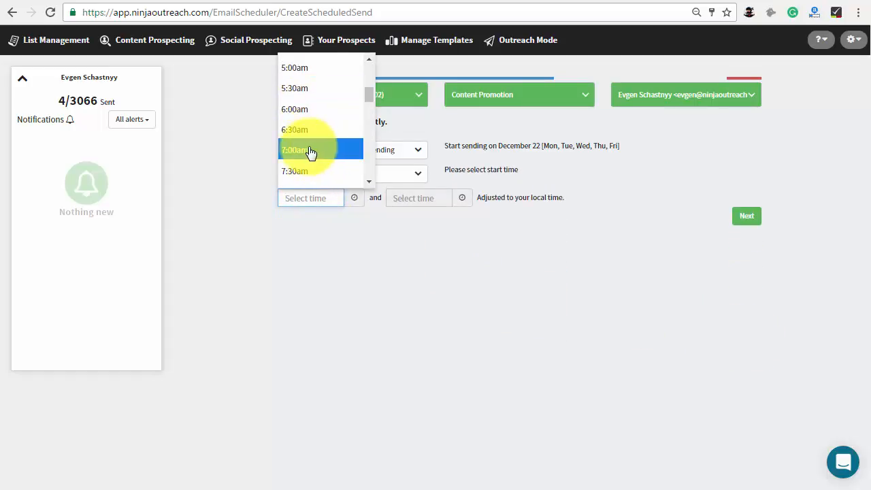
{"action": "left_click", "coordinate": [295, 171]}
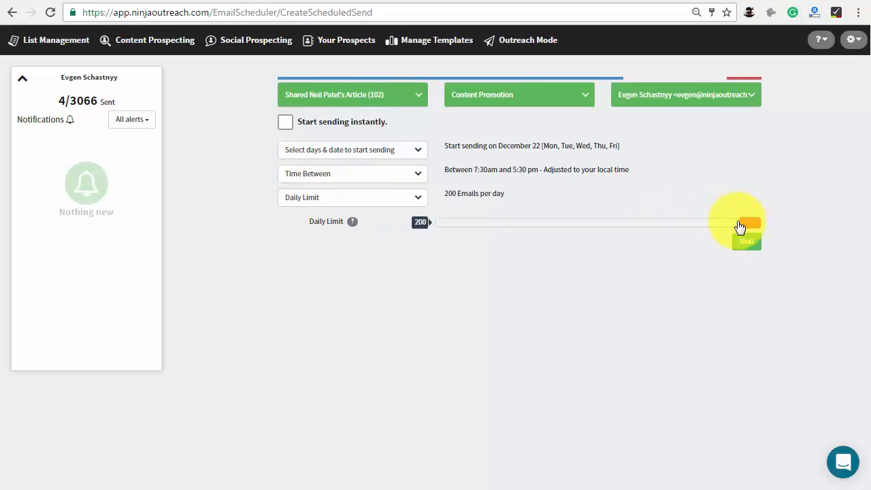
{"action": "left_click_drag", "start_coordinate": [734, 222], "coordinate": [638, 222]}
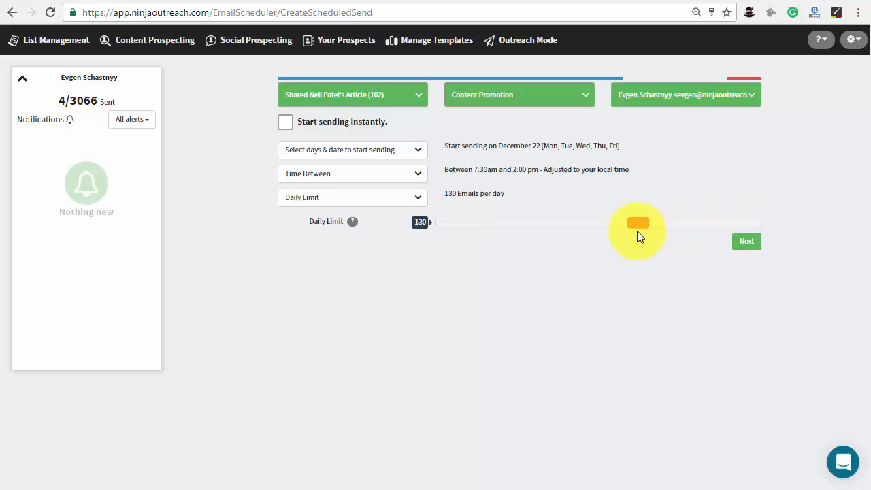
{"action": "left_click", "coordinate": [746, 241]}
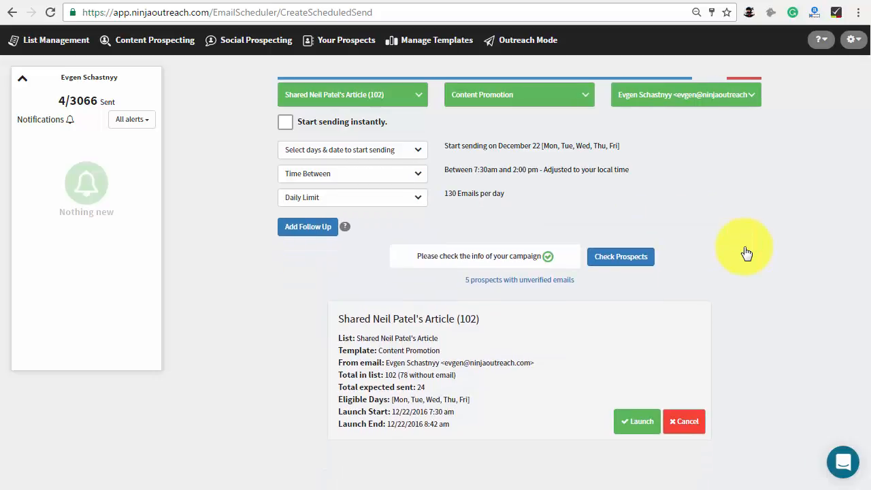
Add a single 3-day Content Promotion follow-up, deleting an extra second follow-up
{"action": "left_click", "coordinate": [306, 227]}
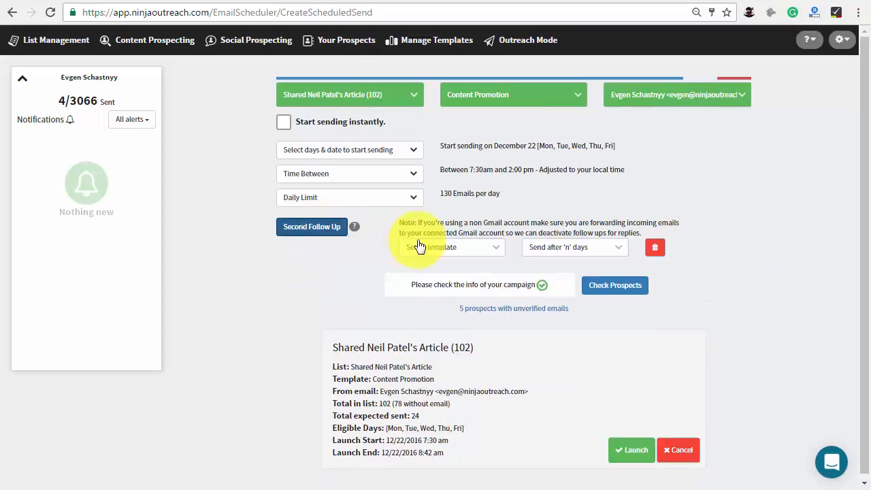
{"action": "left_click", "coordinate": [452, 247]}
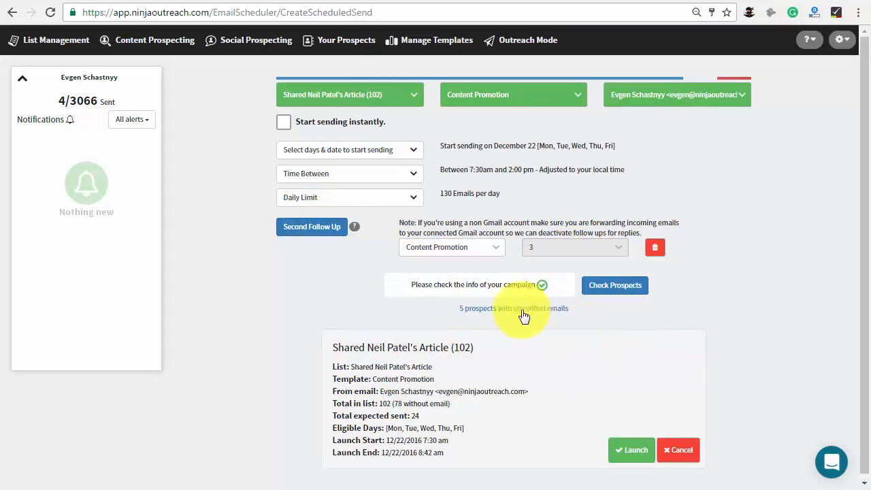
{"action": "left_click", "coordinate": [311, 227]}
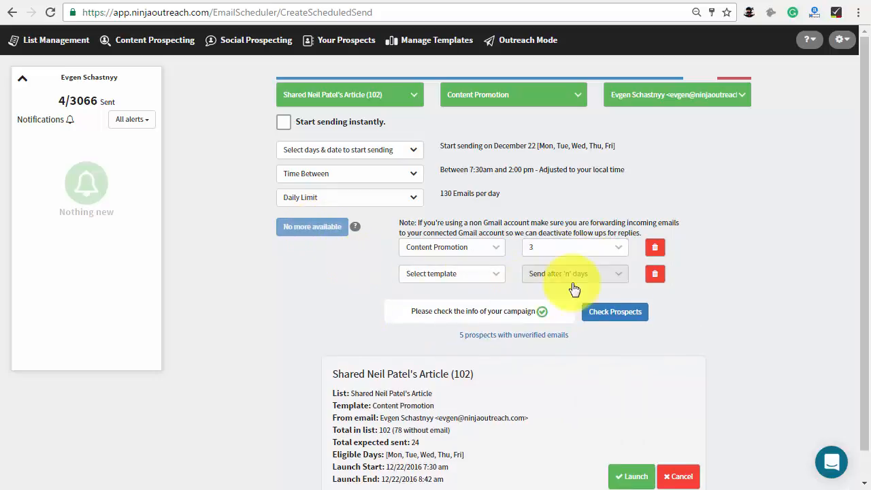
{"action": "left_click", "coordinate": [654, 273]}
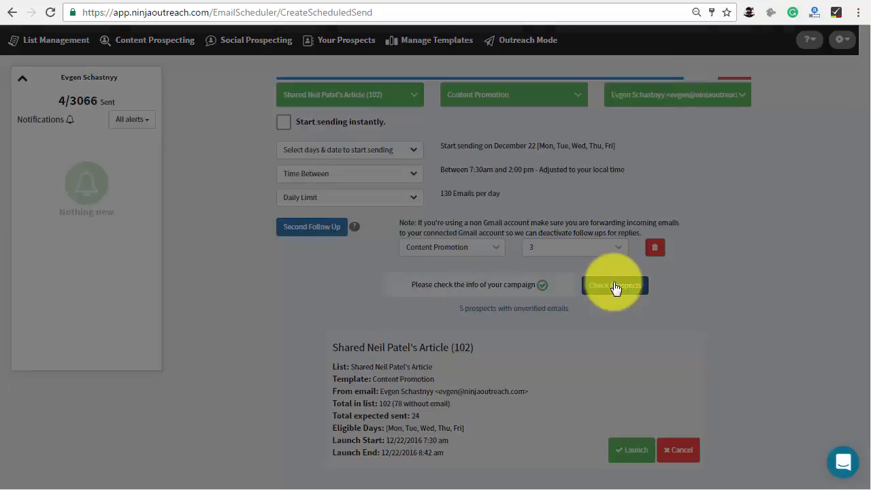
{"action": "left_click", "coordinate": [614, 285]}
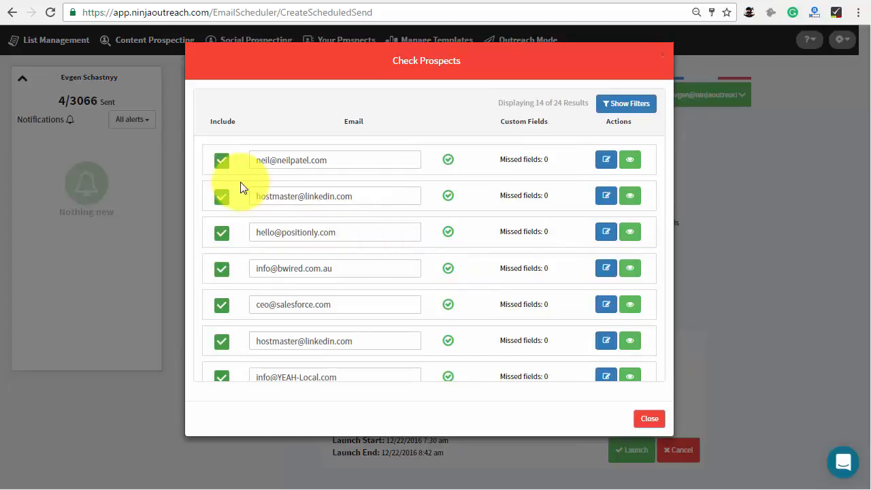
{"action": "left_click", "coordinate": [221, 196]}
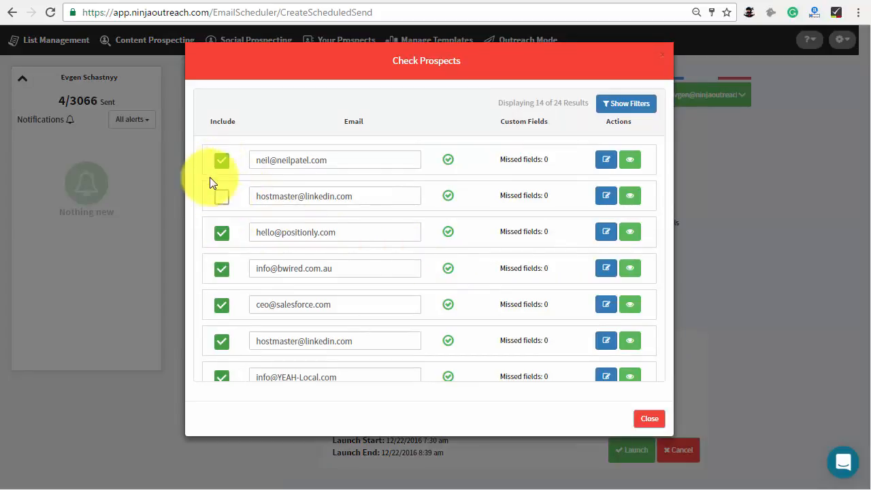
{"action": "left_click", "coordinate": [222, 159]}
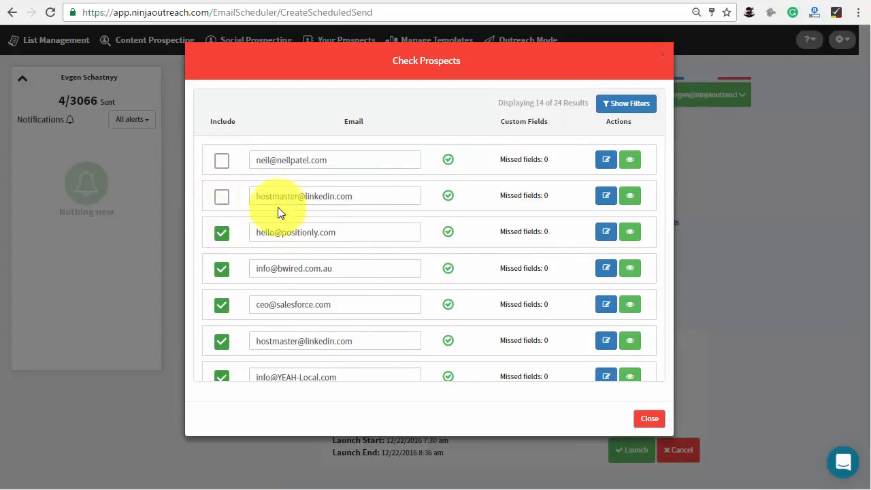
{"action": "left_click", "coordinate": [649, 418]}
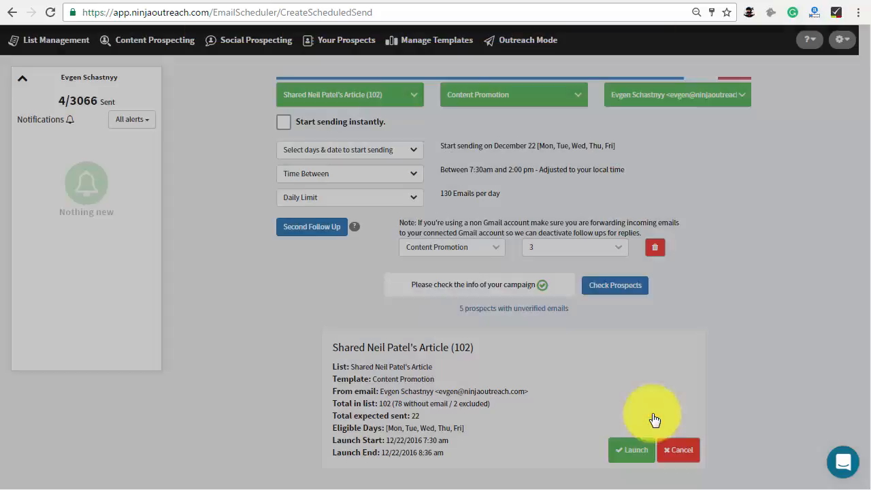
{"action": "left_click", "coordinate": [631, 450]}
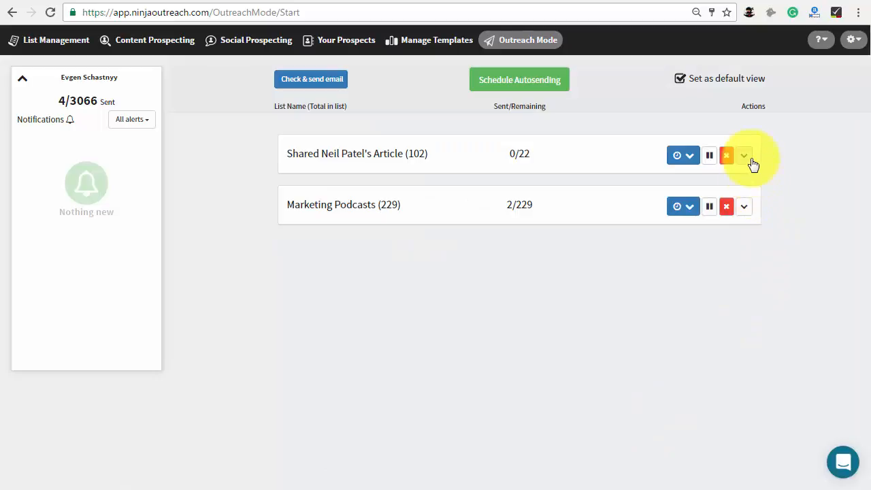
{"action": "left_click", "coordinate": [743, 155]}
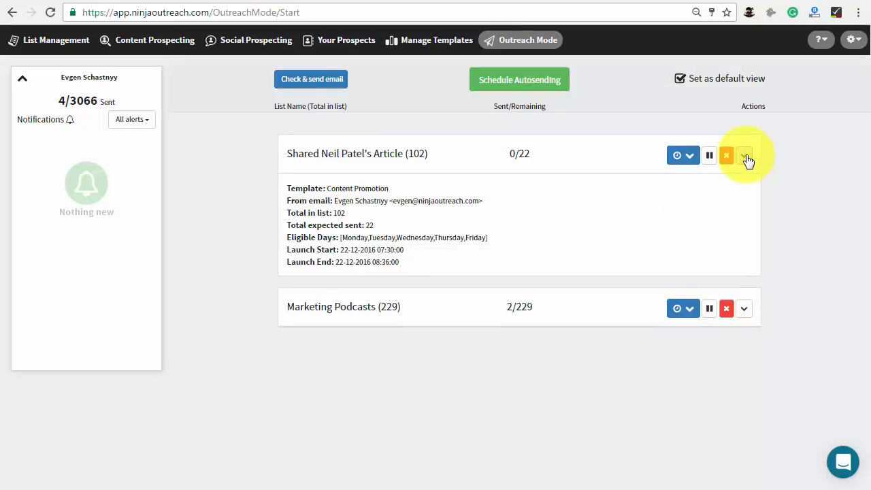